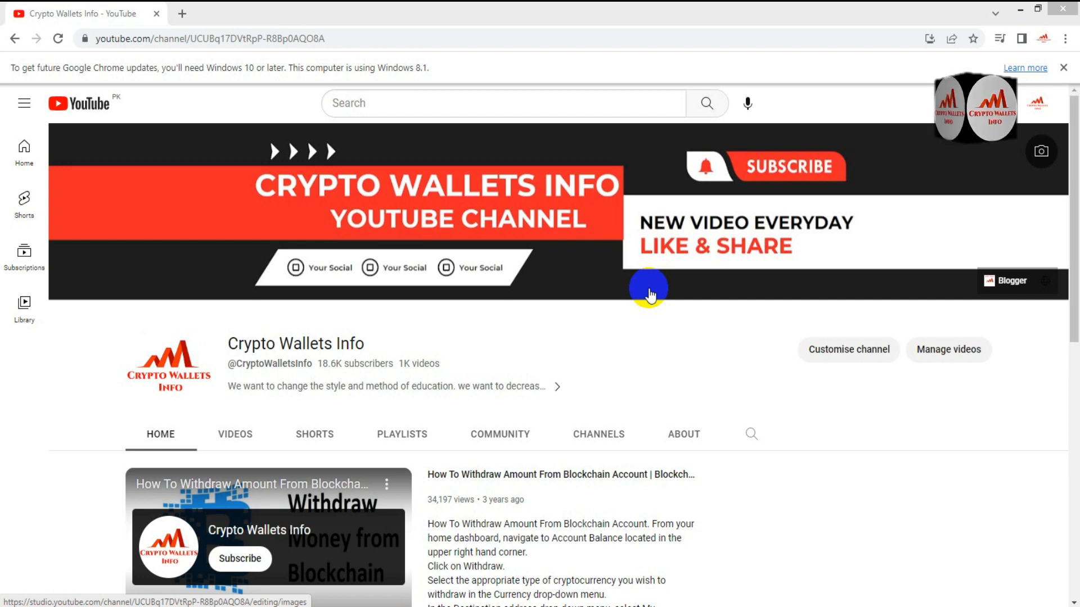
# Show the Crypto Wallets Info channel's Videos tab and scroll through its latest uploads
pyautogui.scroll(-3)
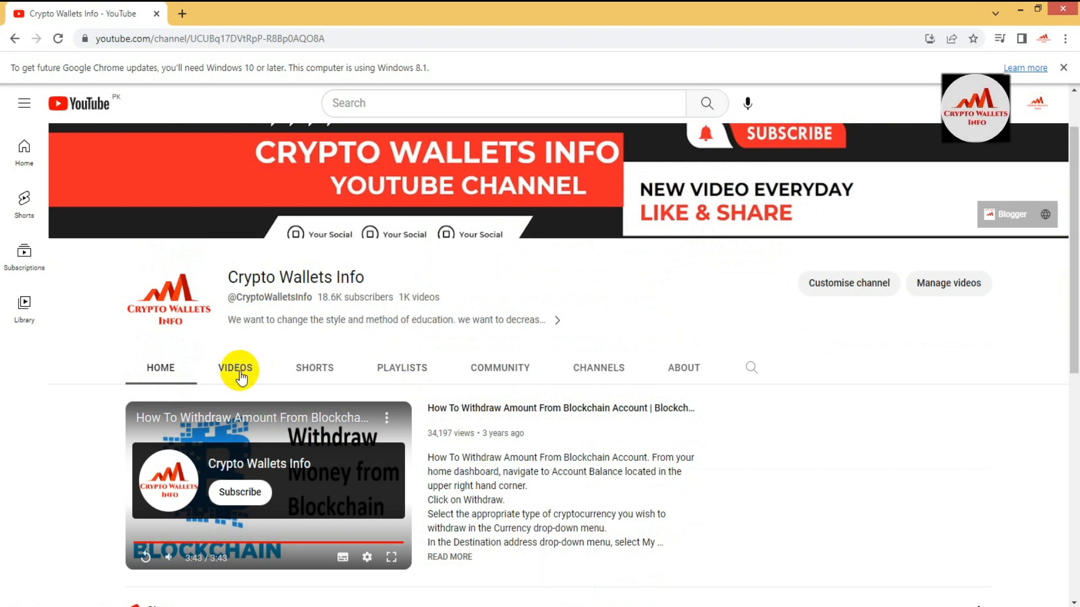
pyautogui.click(236, 367)
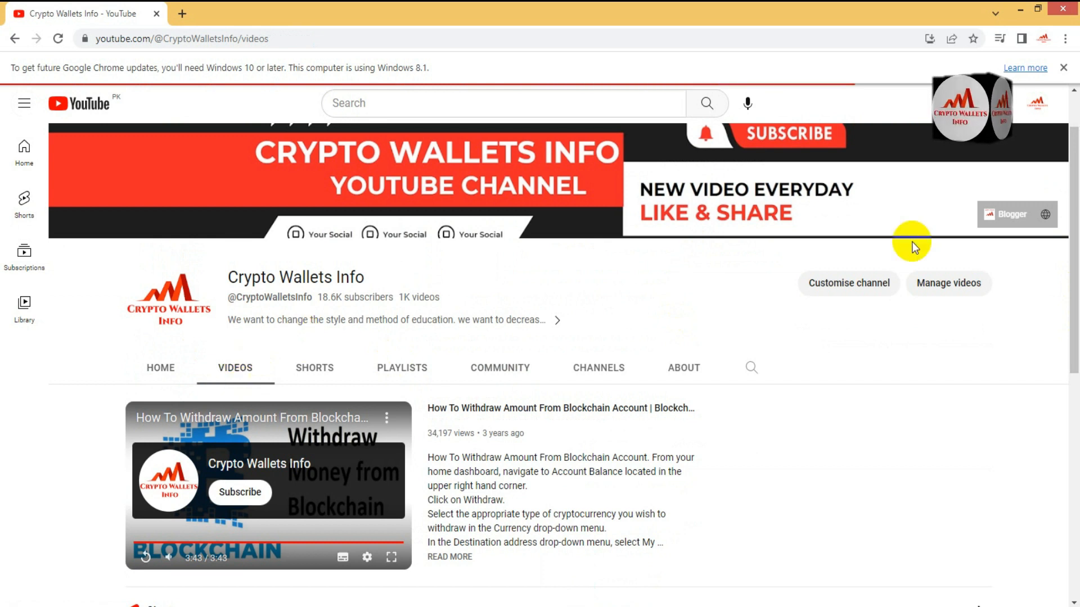
pyautogui.scroll(-3)
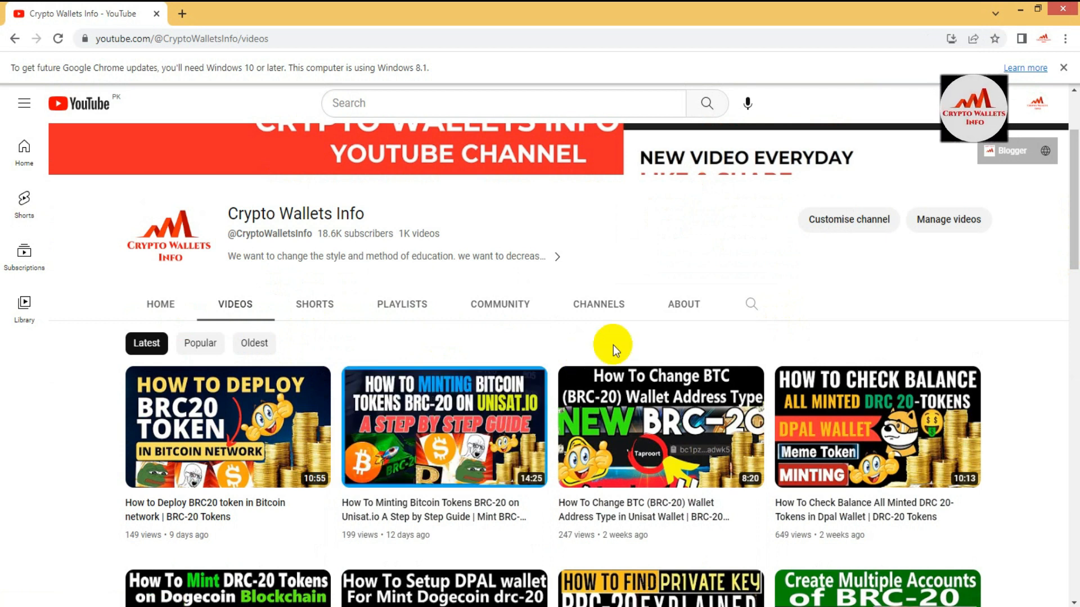
pyautogui.moveTo(675, 396)
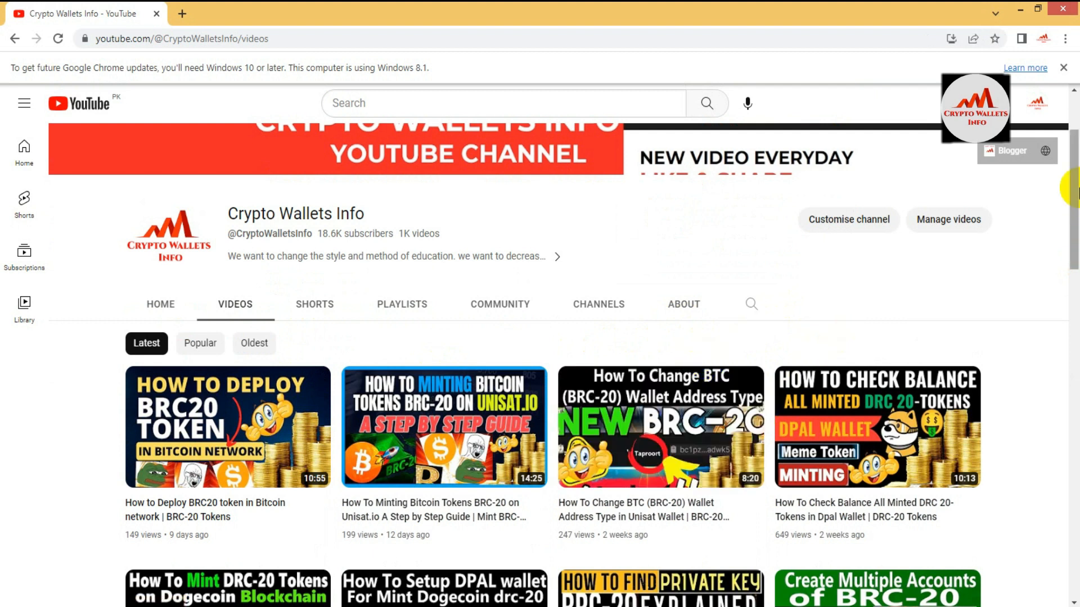
pyautogui.scroll(-3)
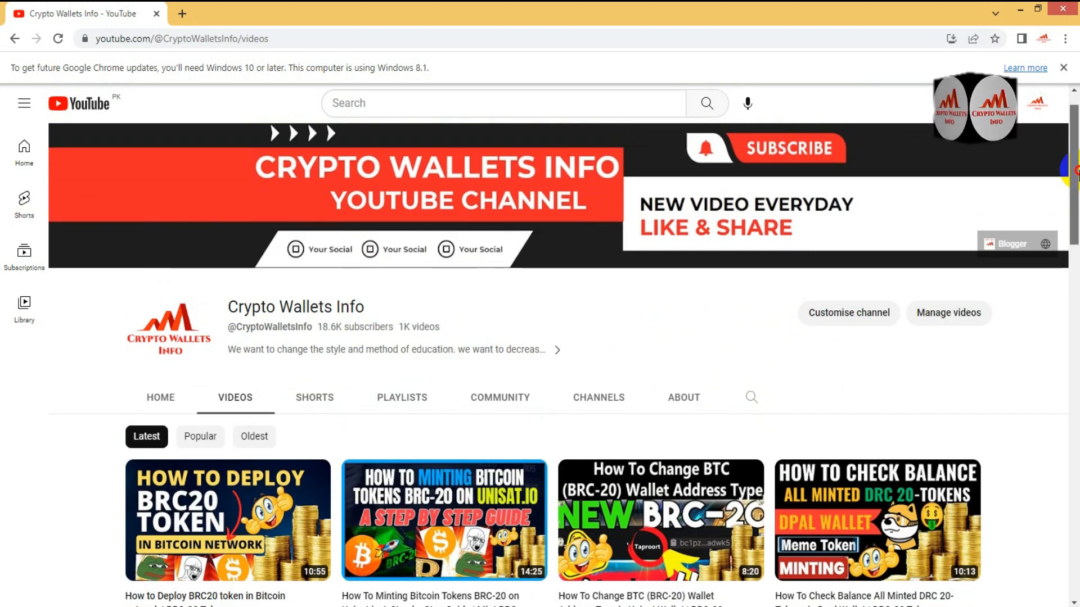
pyautogui.scroll(-3)
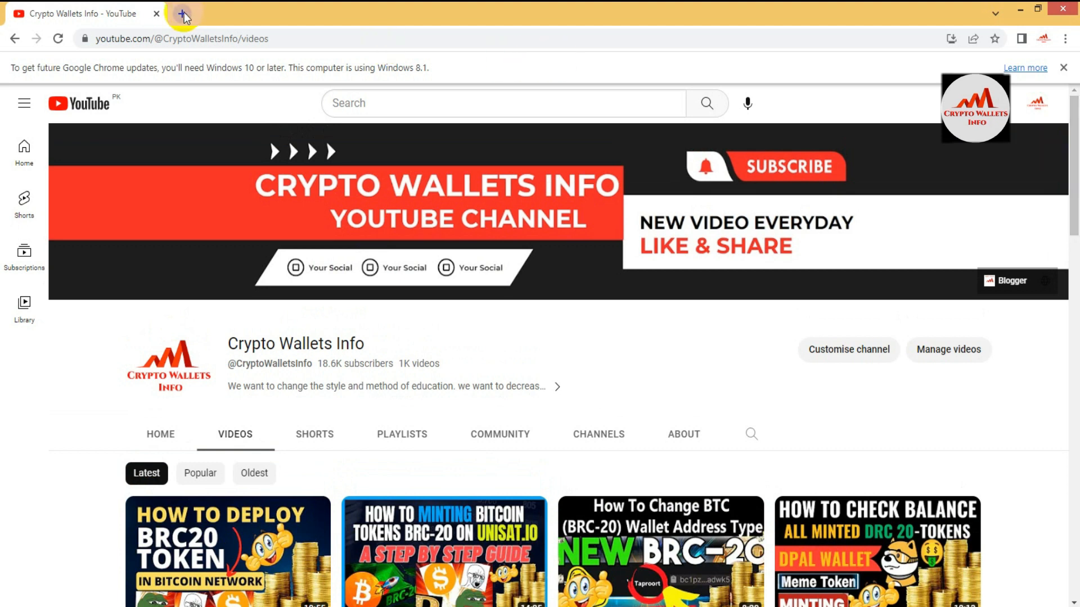
pyautogui.moveTo(181, 15)
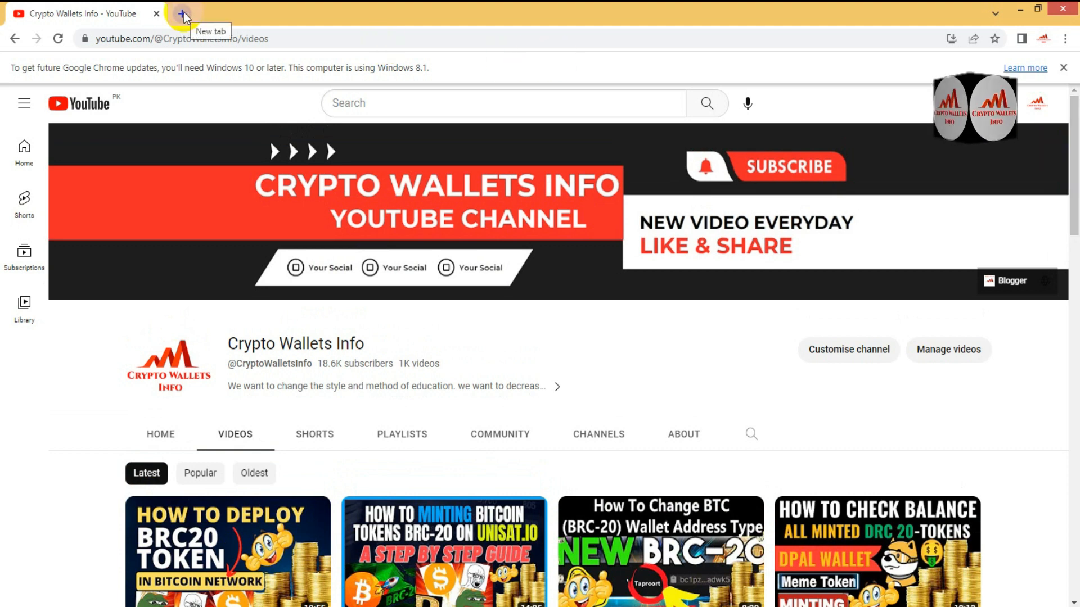
# In a new Chrome tab, search Google for 'coinbase wallet'
pyautogui.click(184, 13)
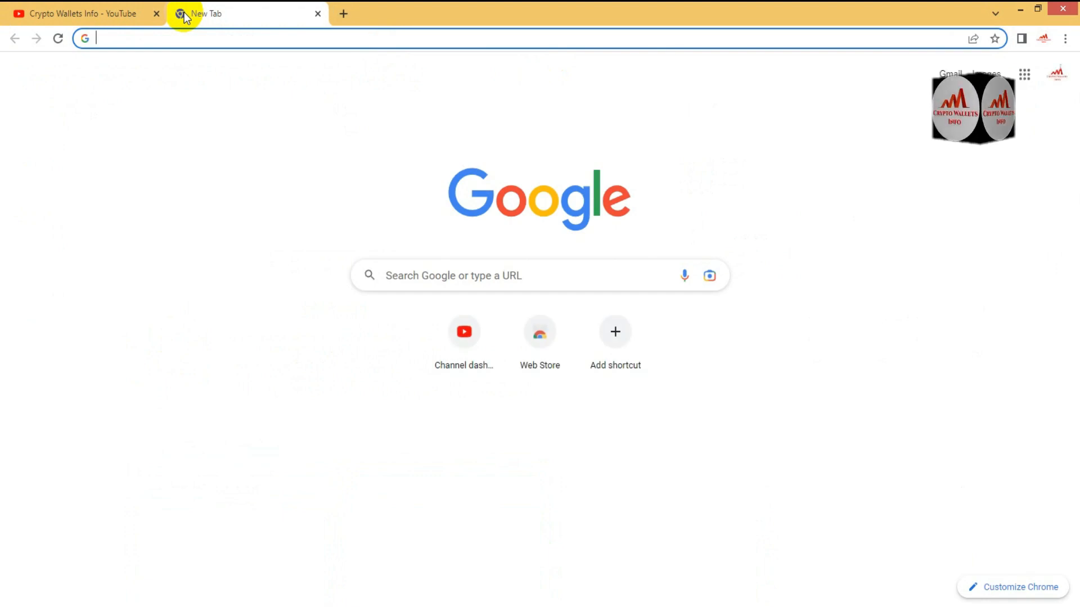
pyautogui.moveTo(267, 202)
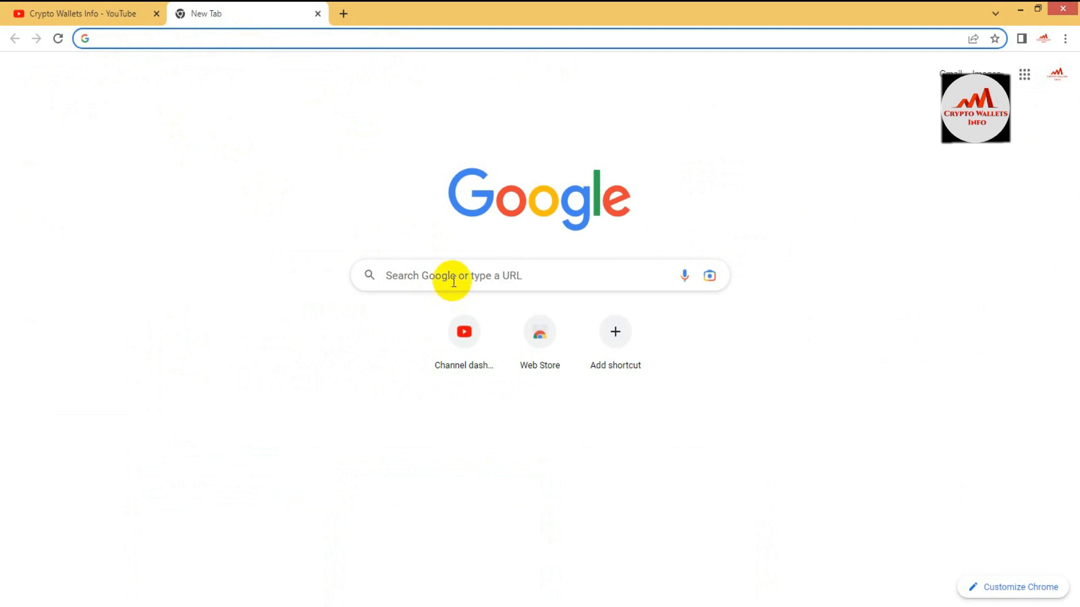
pyautogui.click(453, 275)
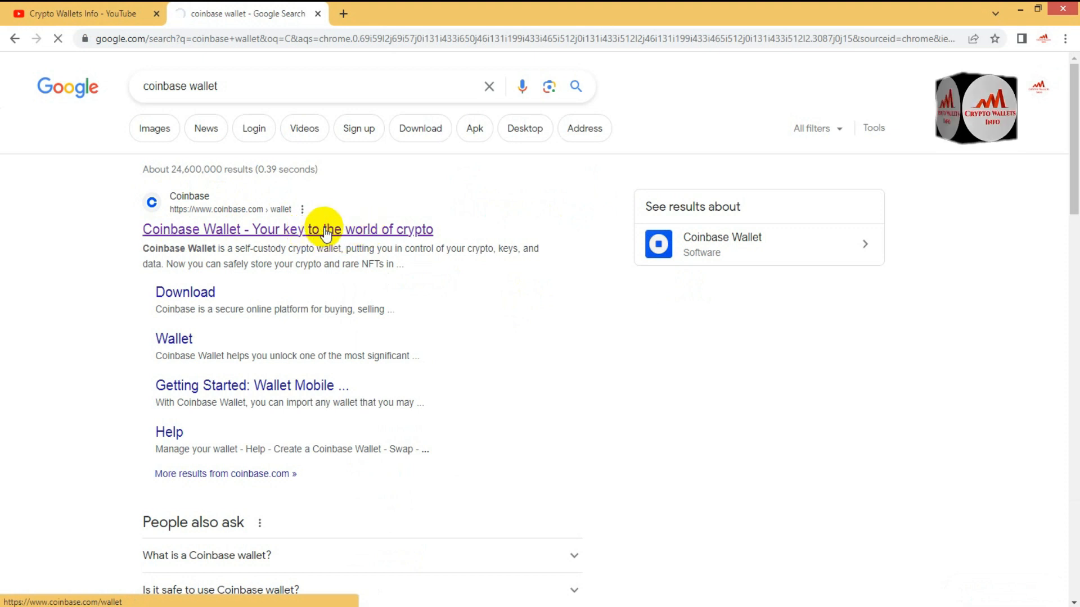
# Open the 'Coinbase Wallet - Your key to the world of crypto' result and start scrolling
pyautogui.click(287, 229)
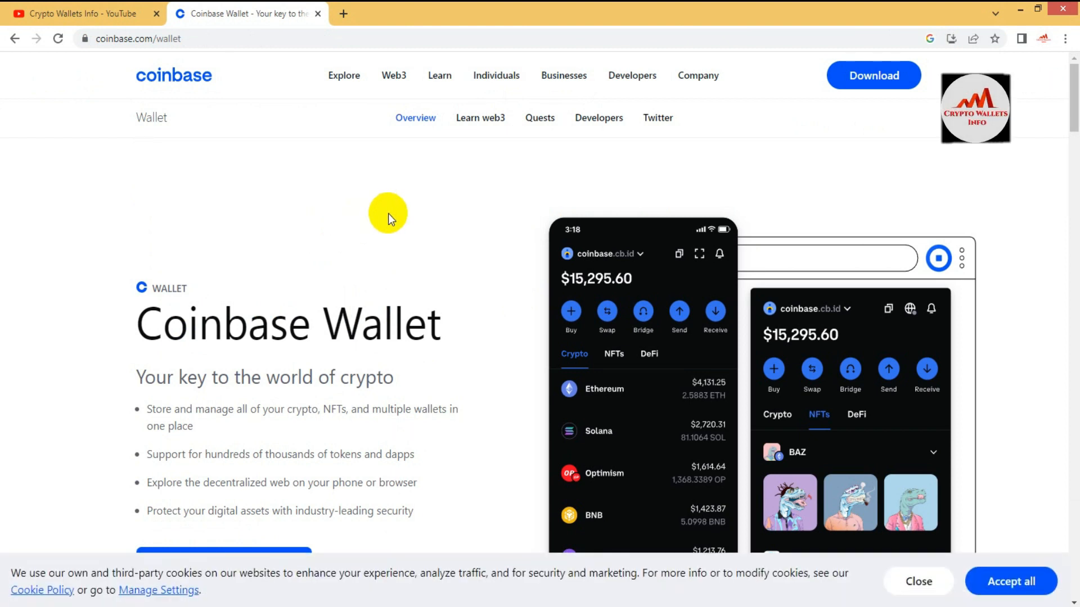
pyautogui.moveTo(471, 171)
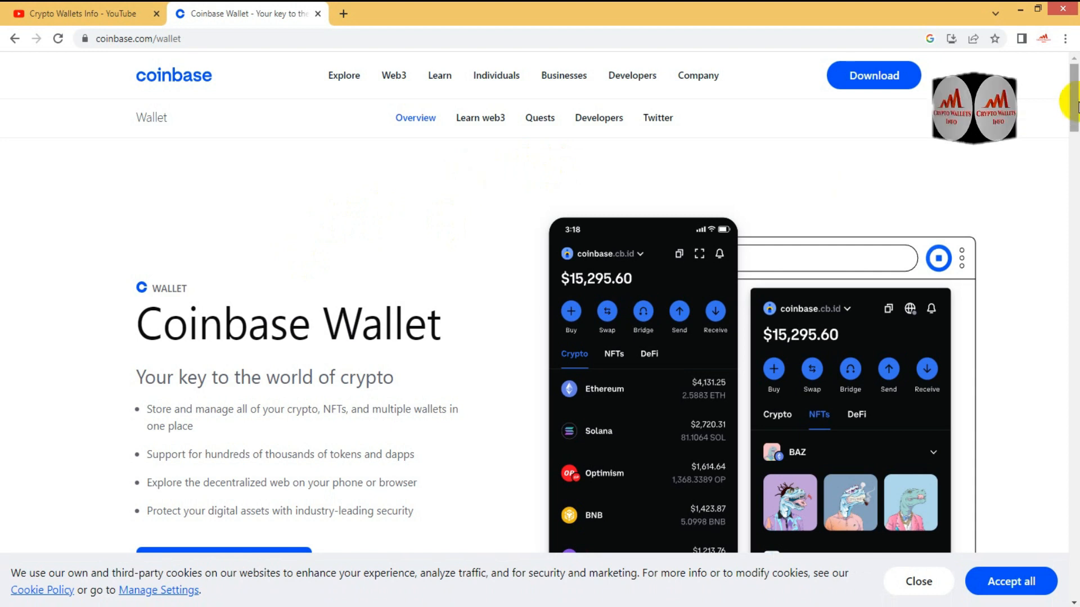
pyautogui.scroll(-3)
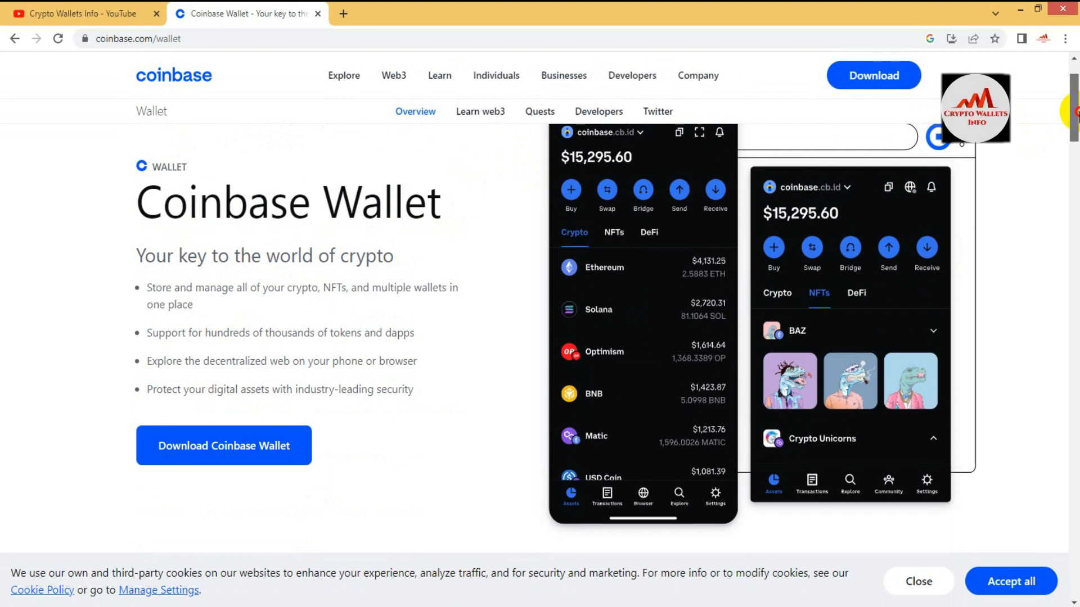
pyautogui.scroll(-3)
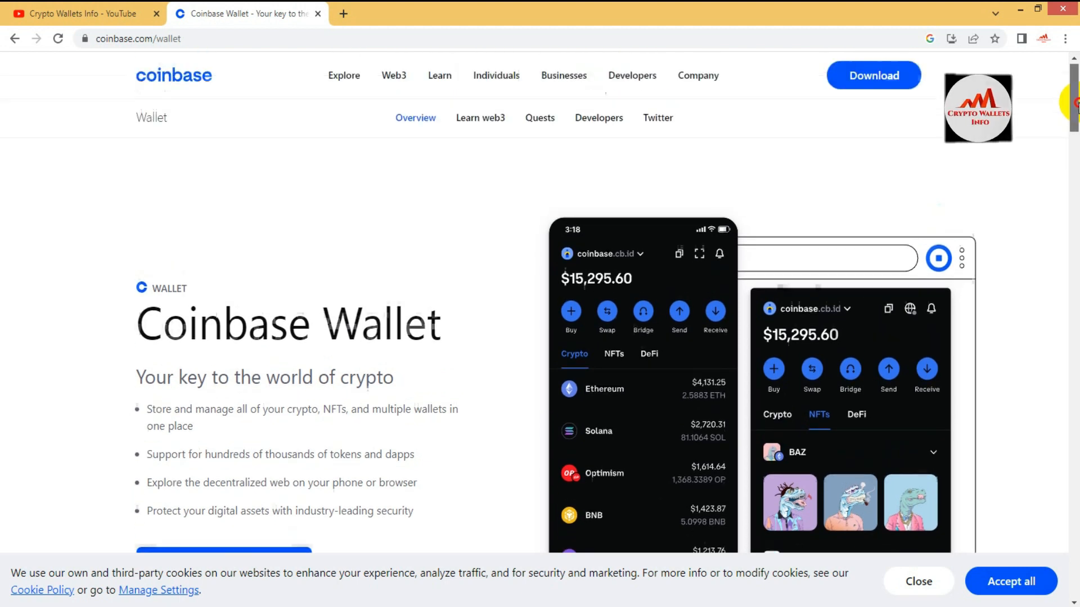
pyautogui.scroll(-3)
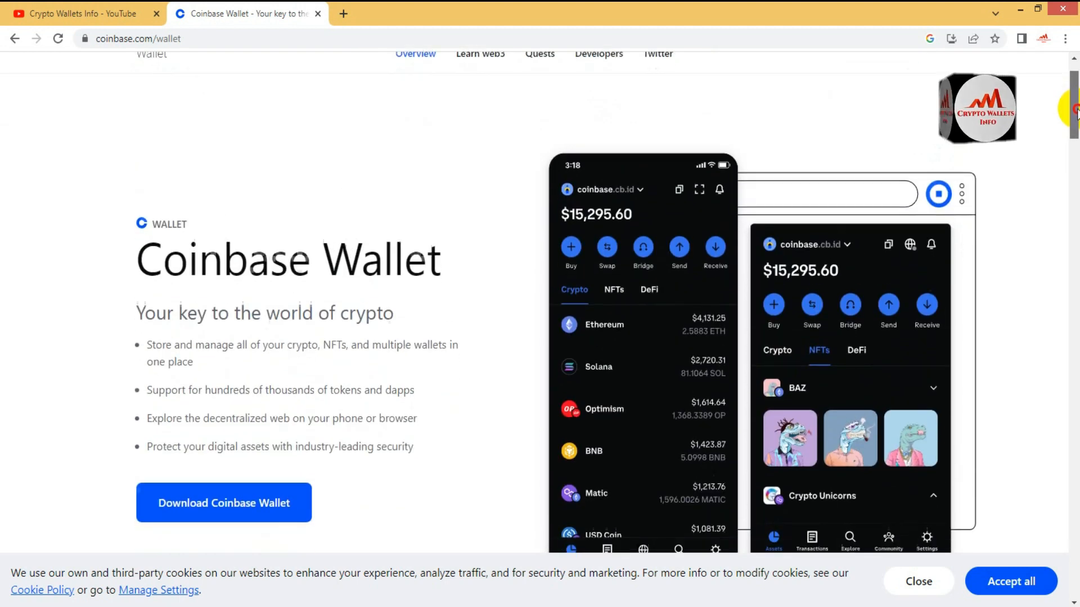
pyautogui.scroll(-3)
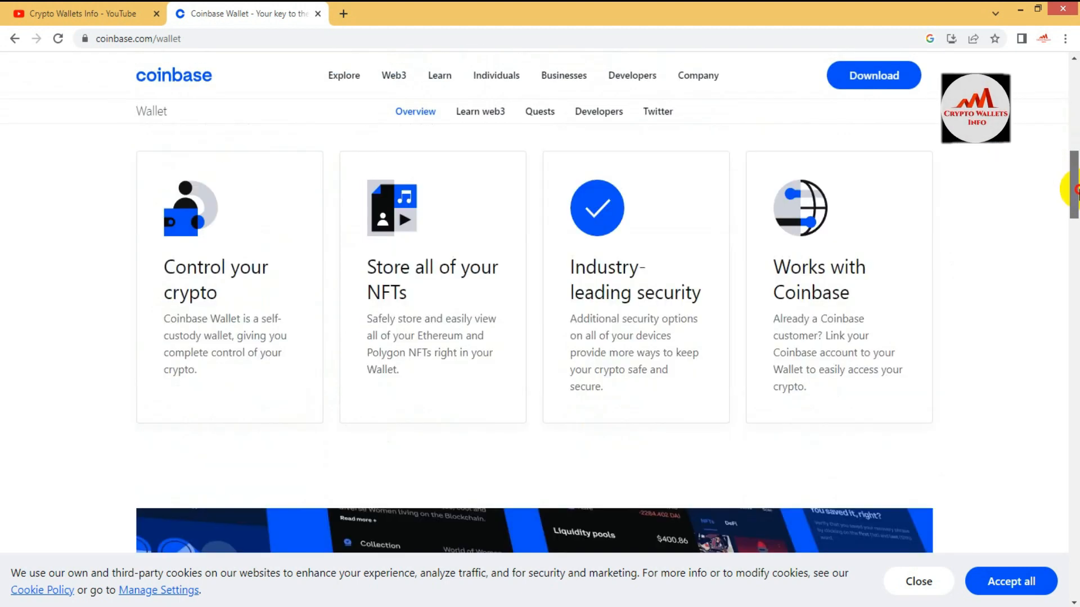
pyautogui.scroll(-3)
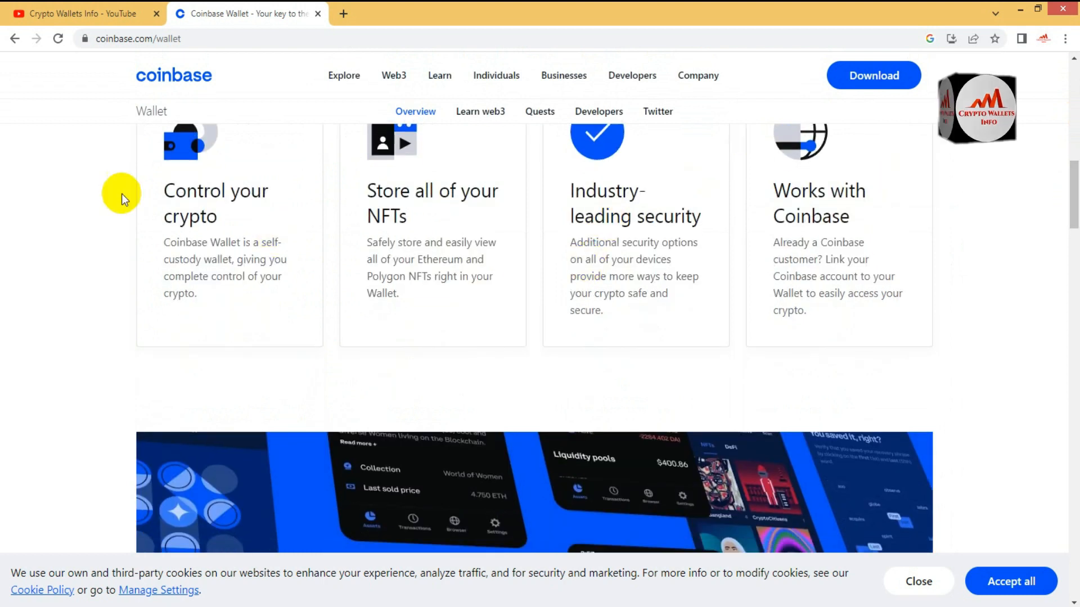
pyautogui.moveTo(309, 299)
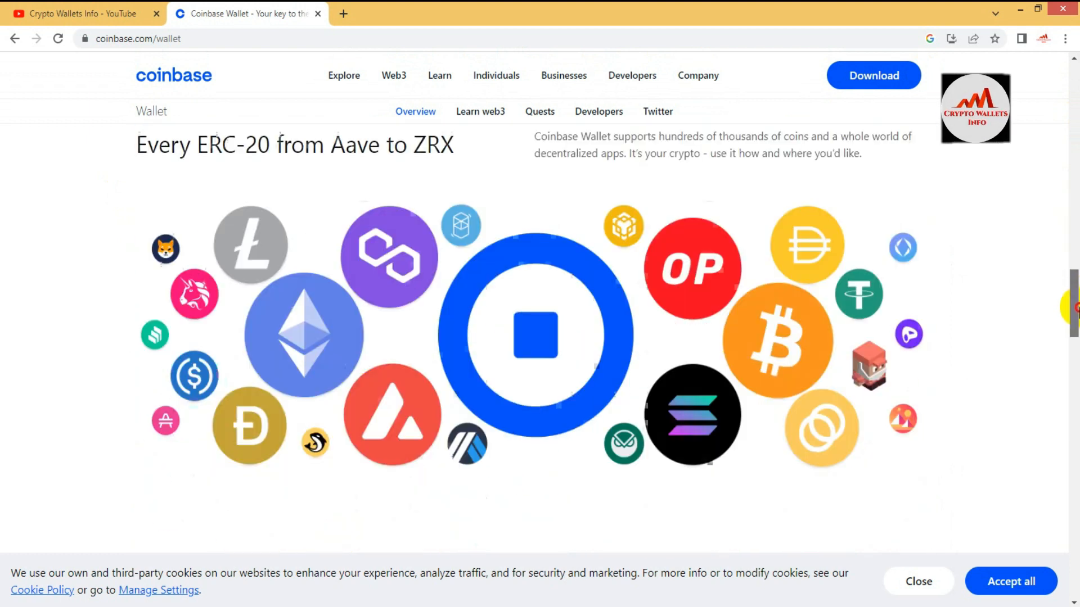
# Scroll coinbase.com/wallet down to the Download Coinbase Wallet section
pyautogui.scroll(-3)
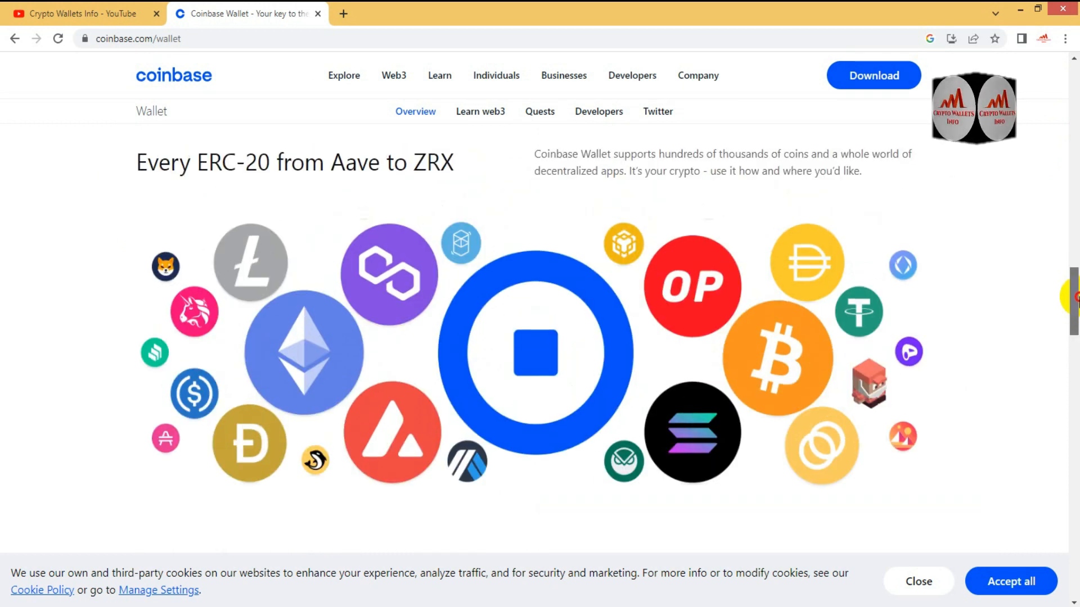
pyautogui.scroll(-3)
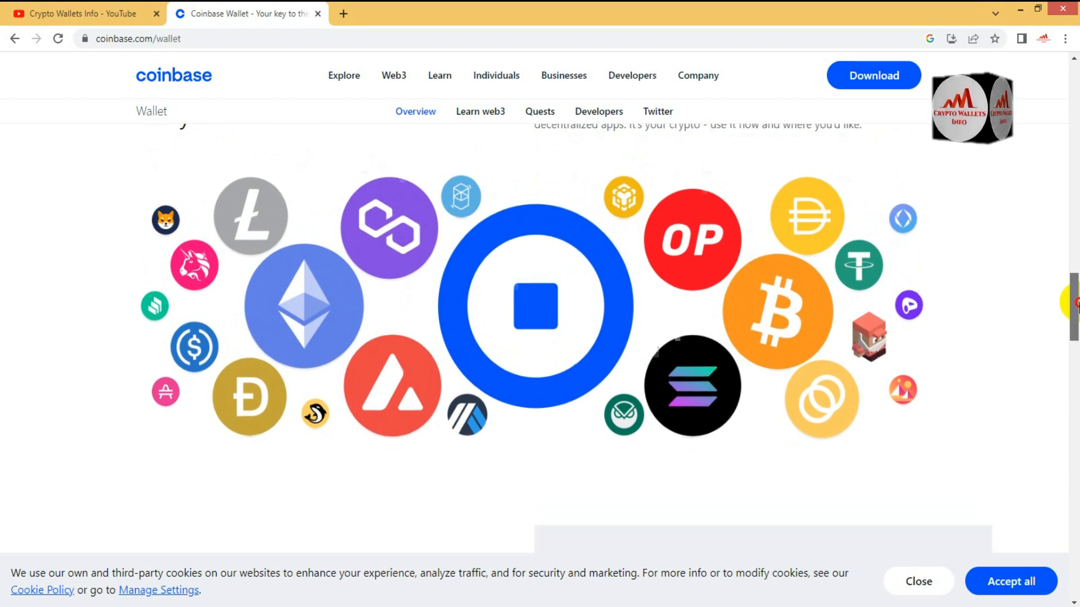
pyautogui.scroll(-3)
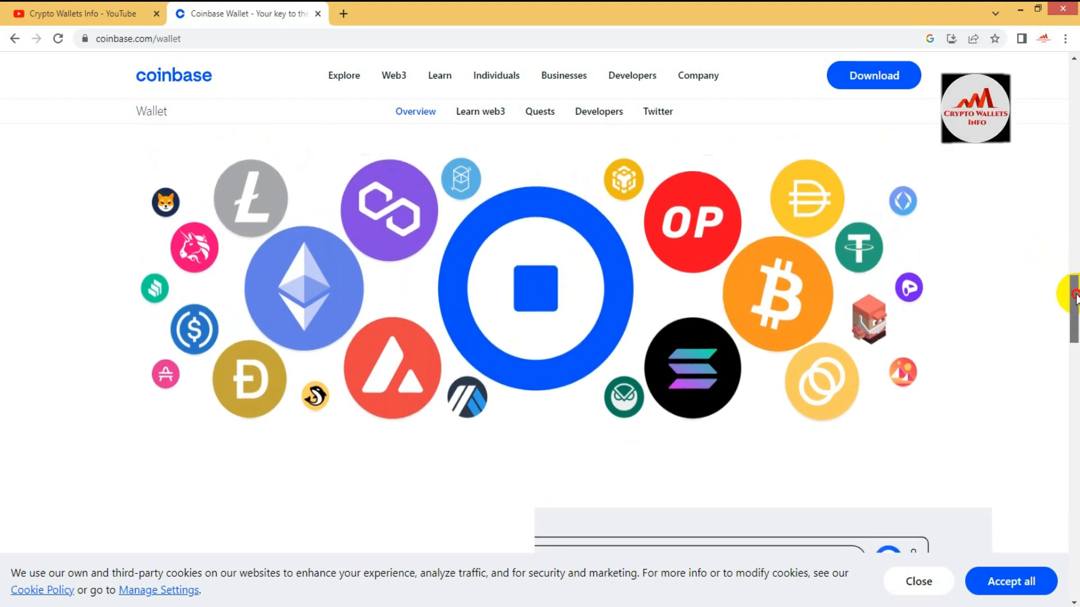
pyautogui.scroll(-3)
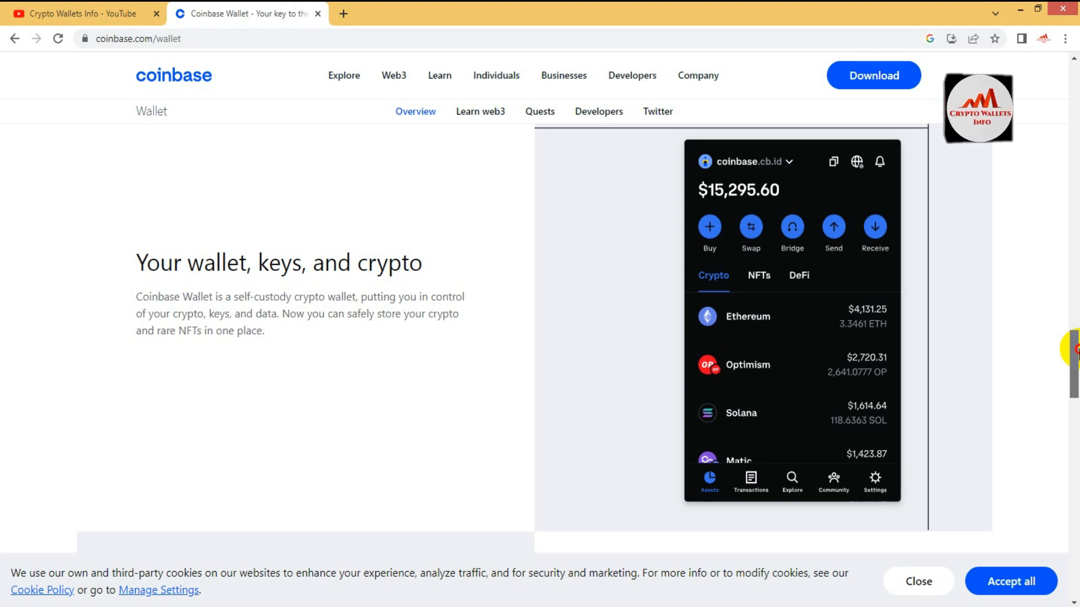
pyautogui.scroll(-3)
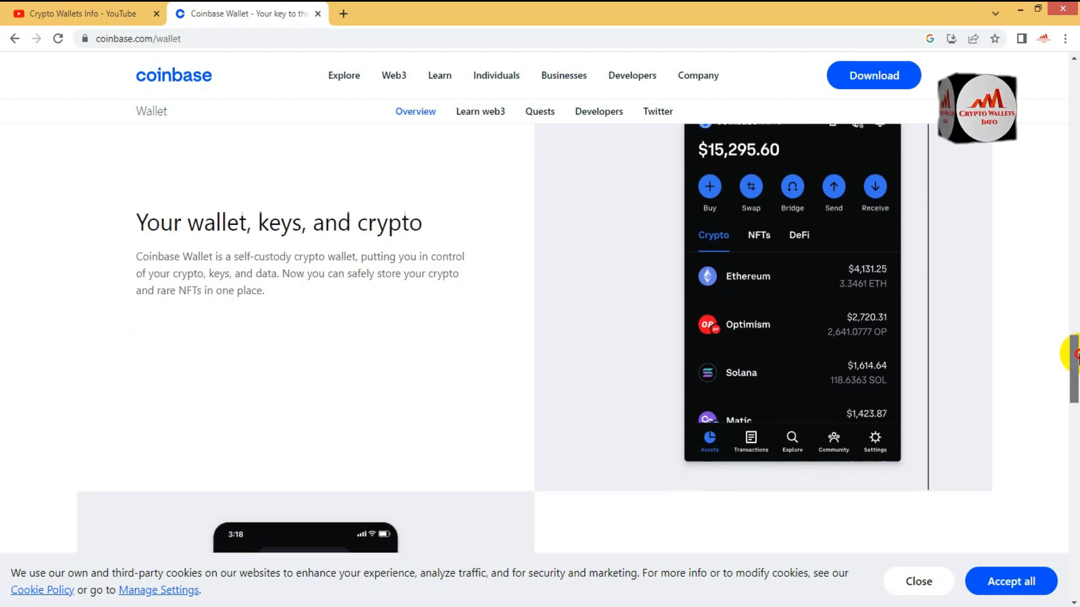
pyautogui.scroll(-3)
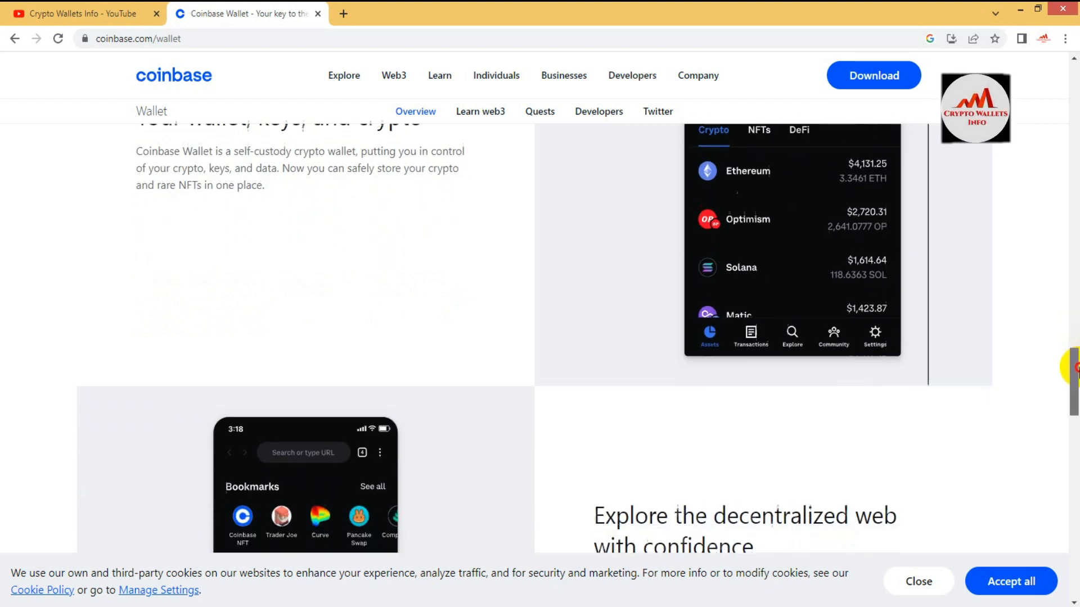
pyautogui.scroll(-3)
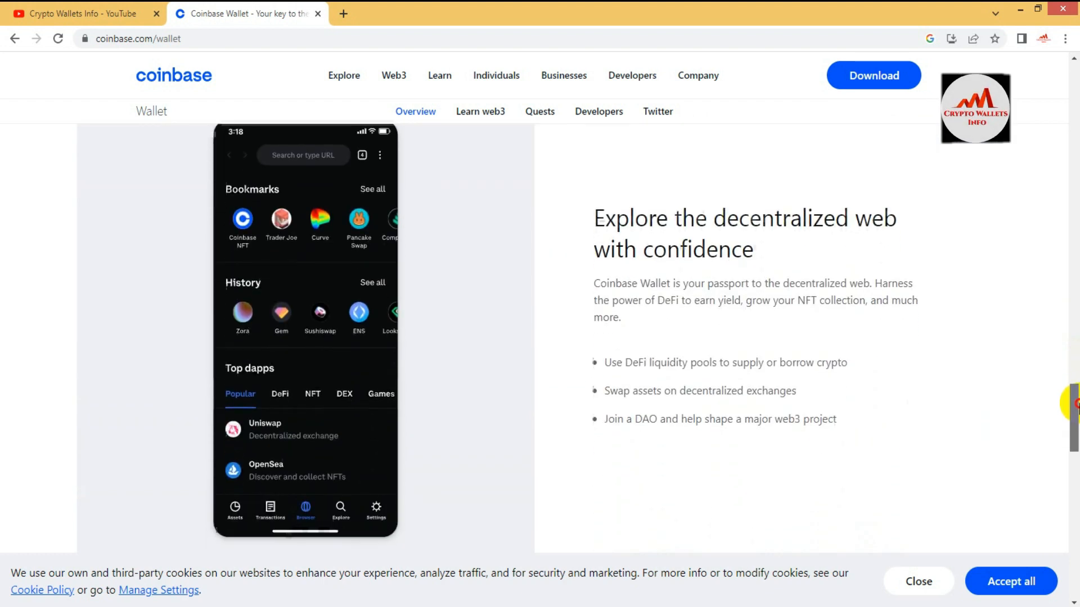
pyautogui.scroll(-3)
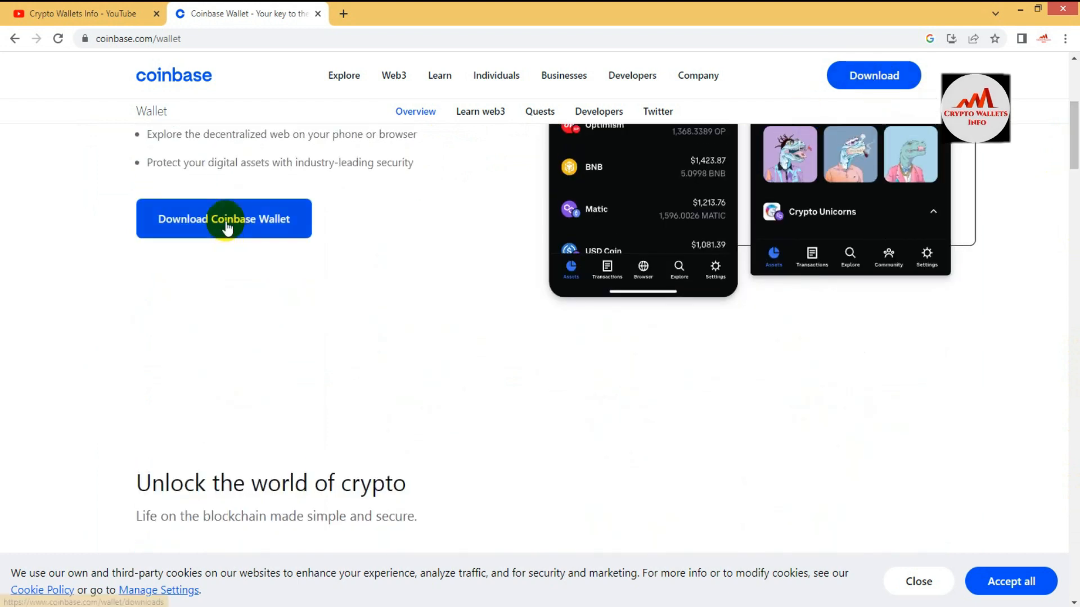
# Go to the Coinbase Wallet download options and select the page's web address
pyautogui.click(223, 219)
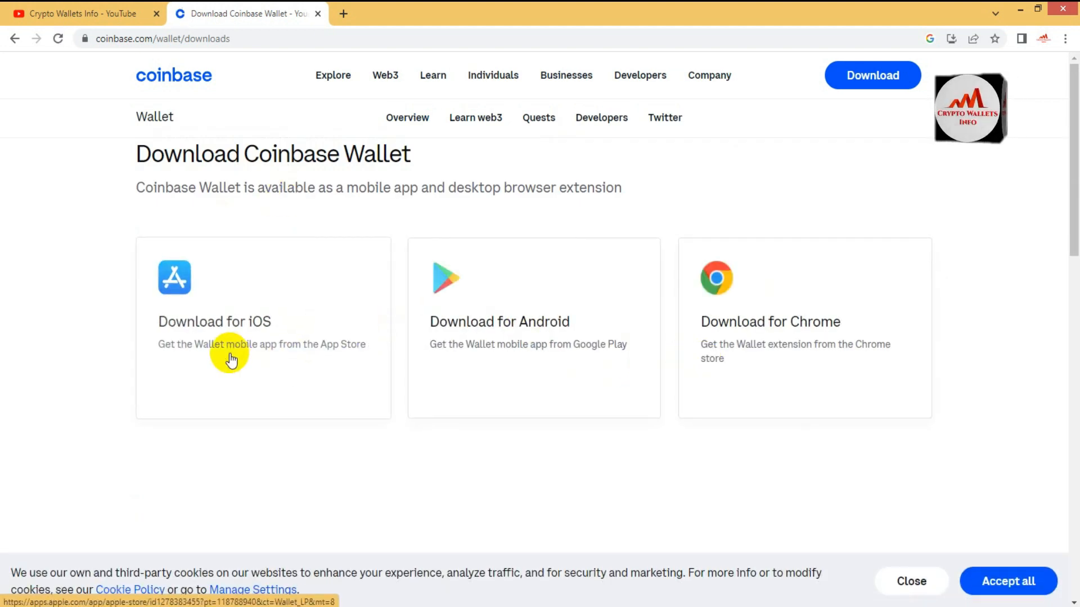
pyautogui.moveTo(551, 357)
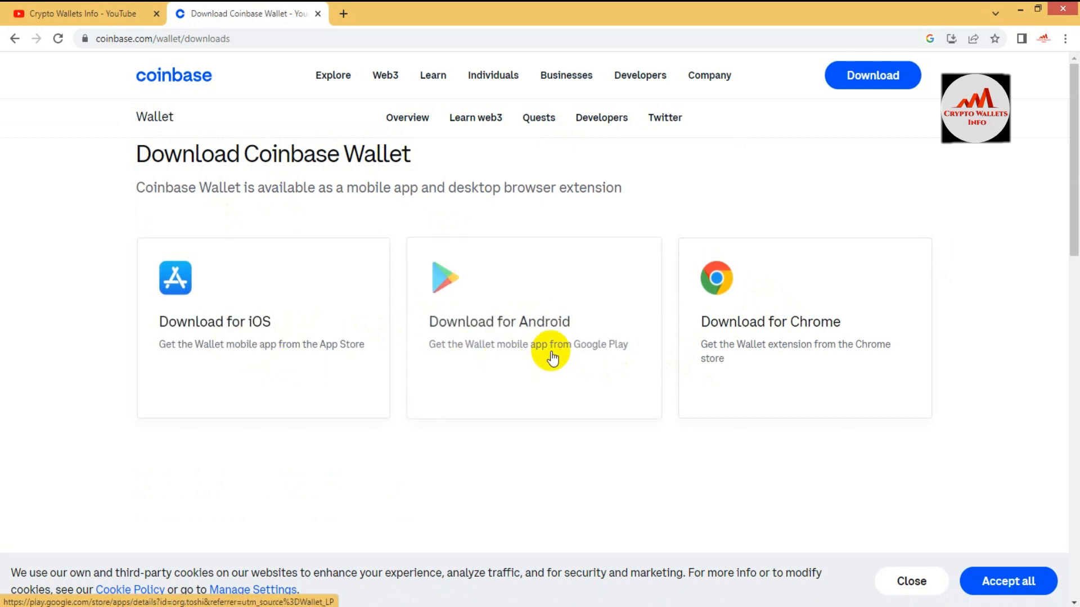
pyautogui.moveTo(820, 321)
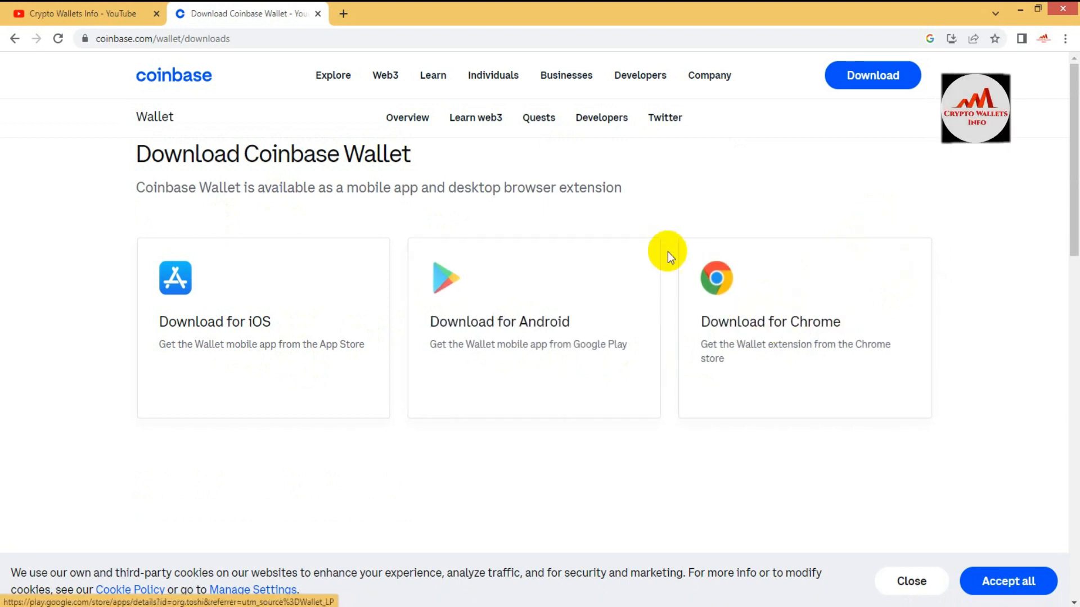
pyautogui.click(190, 39)
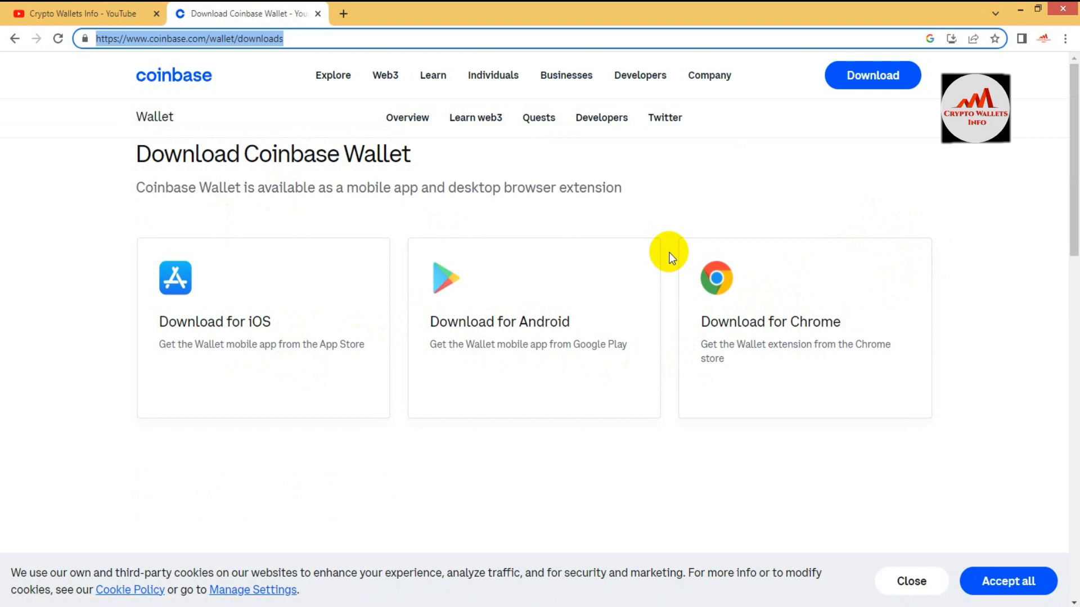
pyautogui.moveTo(811, 341)
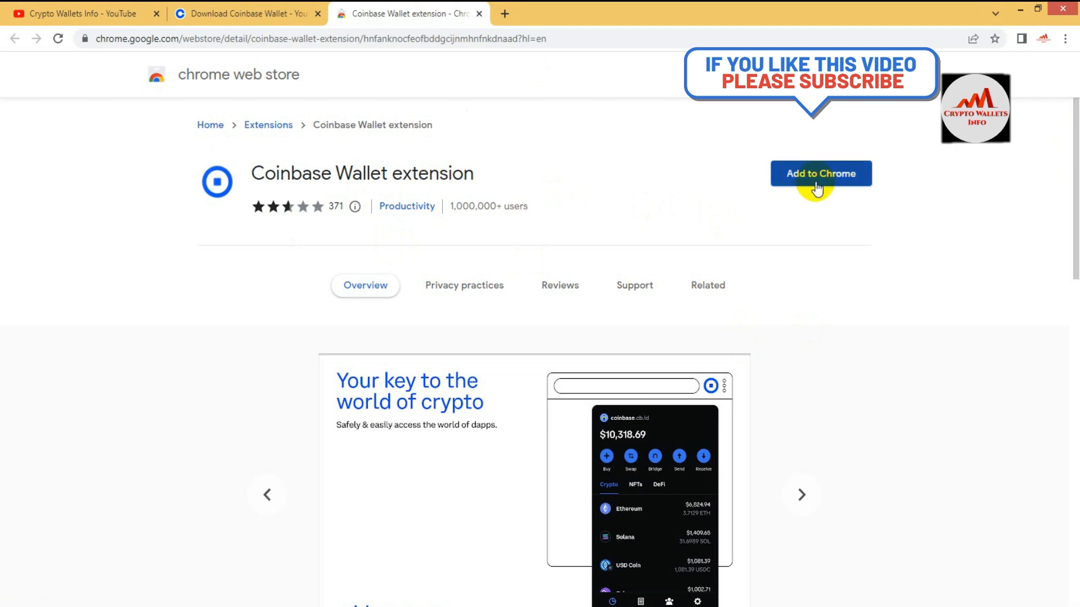
# Add the Coinbase Wallet extension to Chrome, pin it, and return to the downloads tab
pyautogui.click(819, 173)
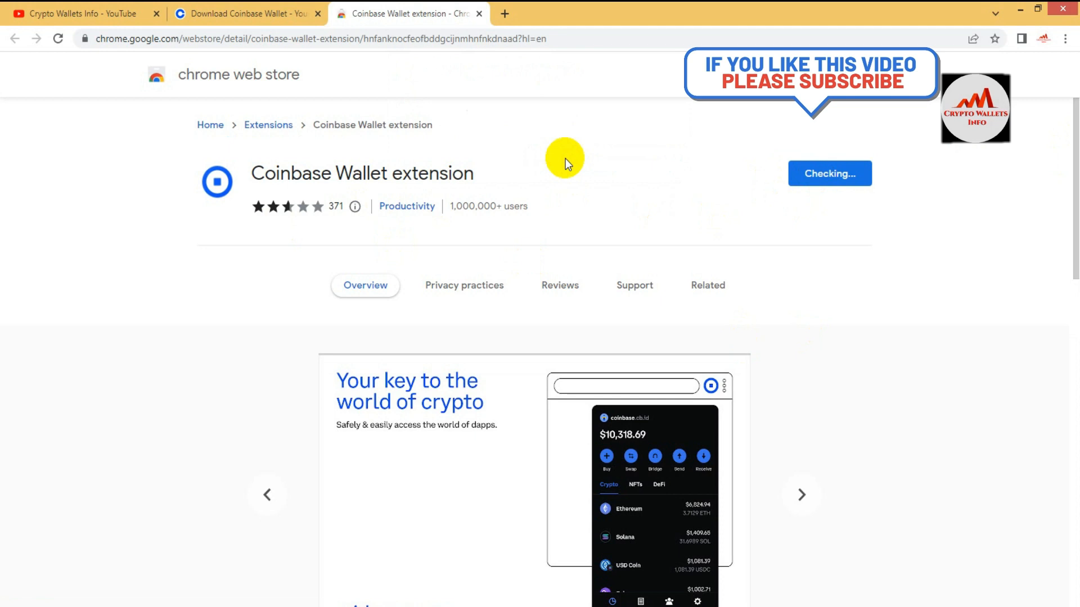
pyautogui.moveTo(571, 152)
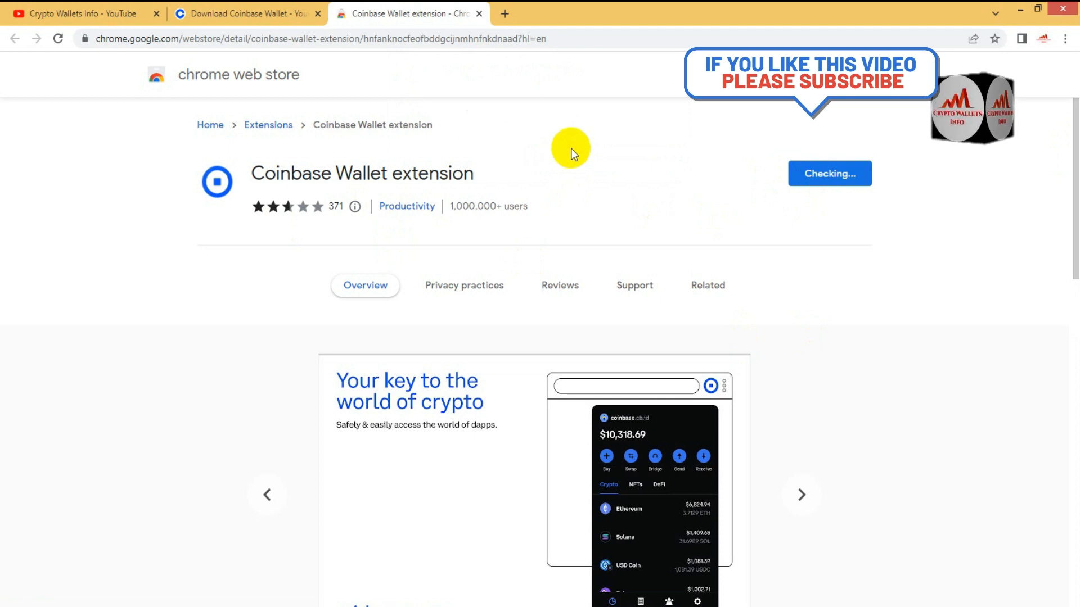
pyautogui.moveTo(683, 132)
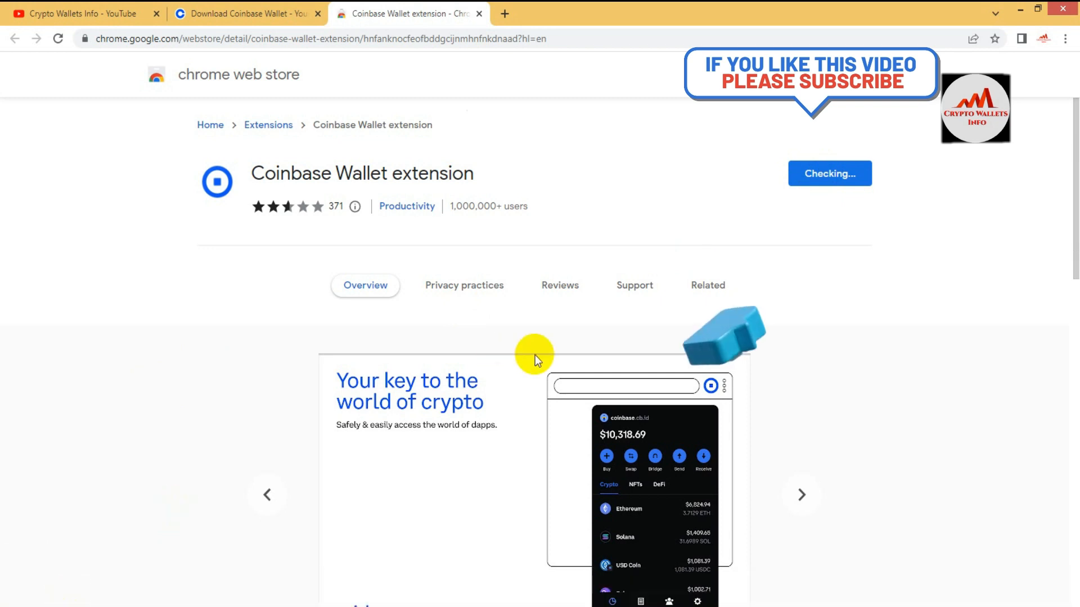
pyautogui.click(706, 285)
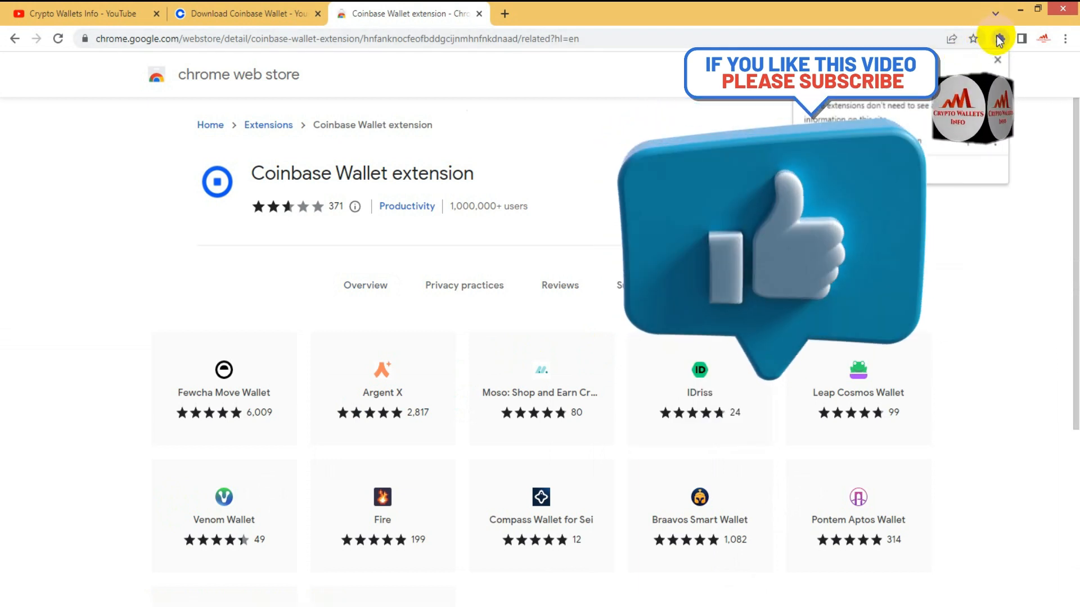
pyautogui.click(998, 39)
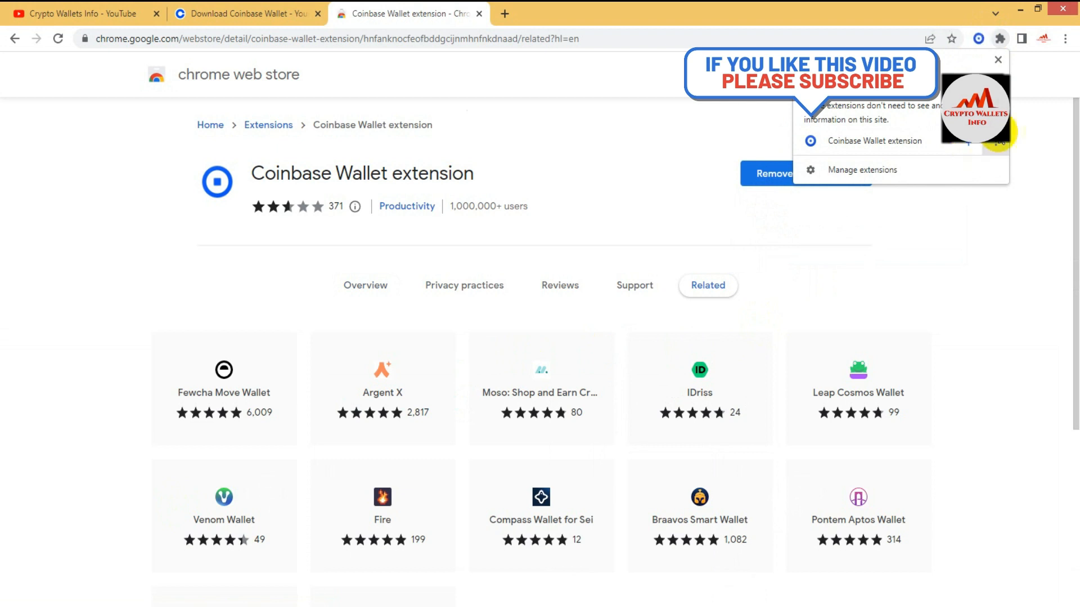
pyautogui.click(976, 39)
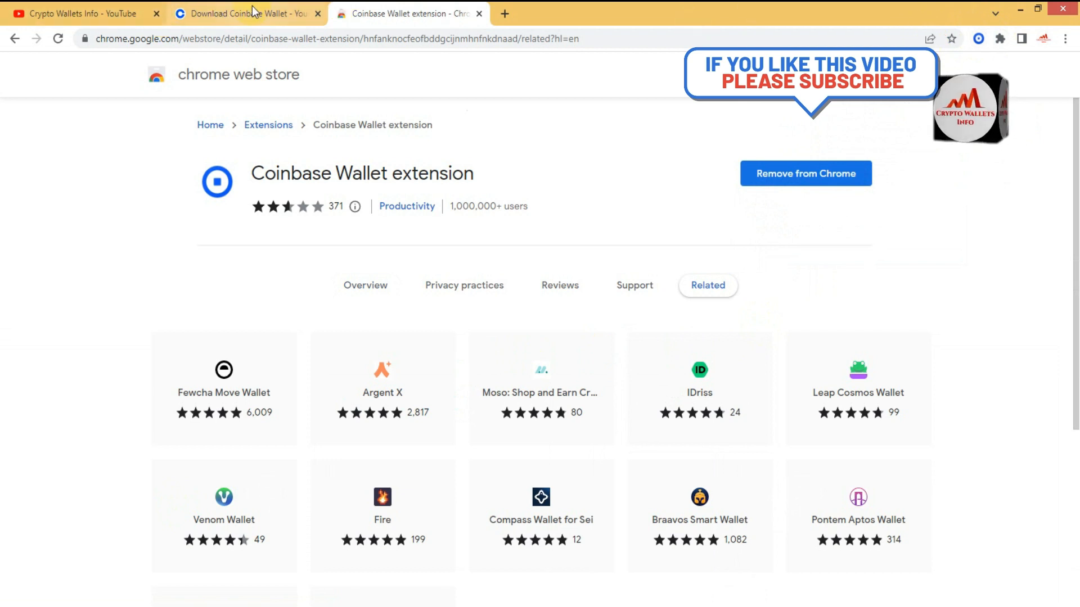
pyautogui.click(244, 13)
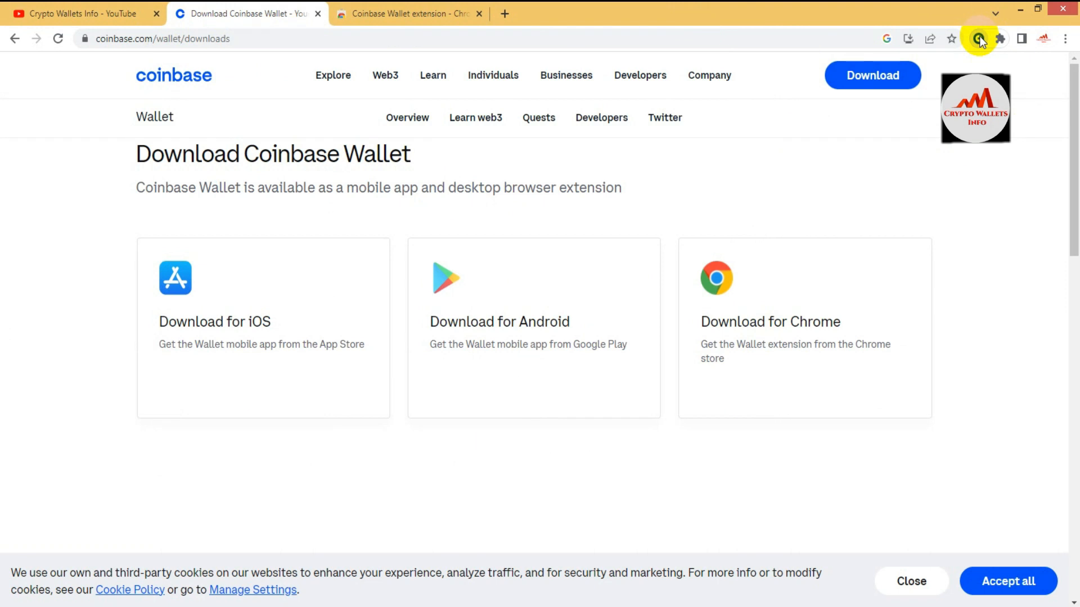
# Launch the Coinbase Wallet extension and choose Create new wallet
pyautogui.click(978, 39)
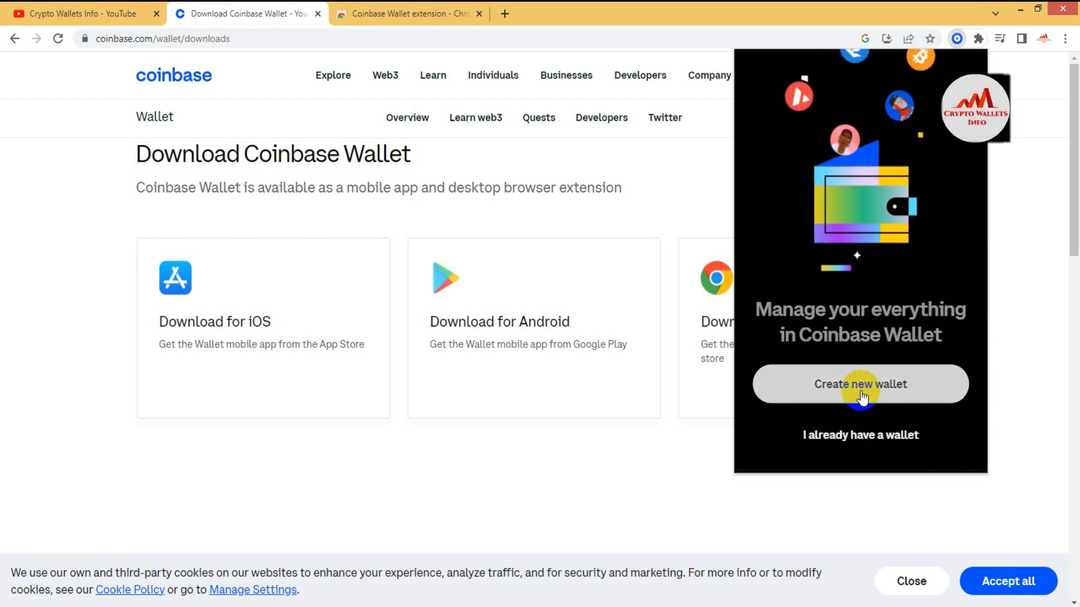
pyautogui.click(859, 384)
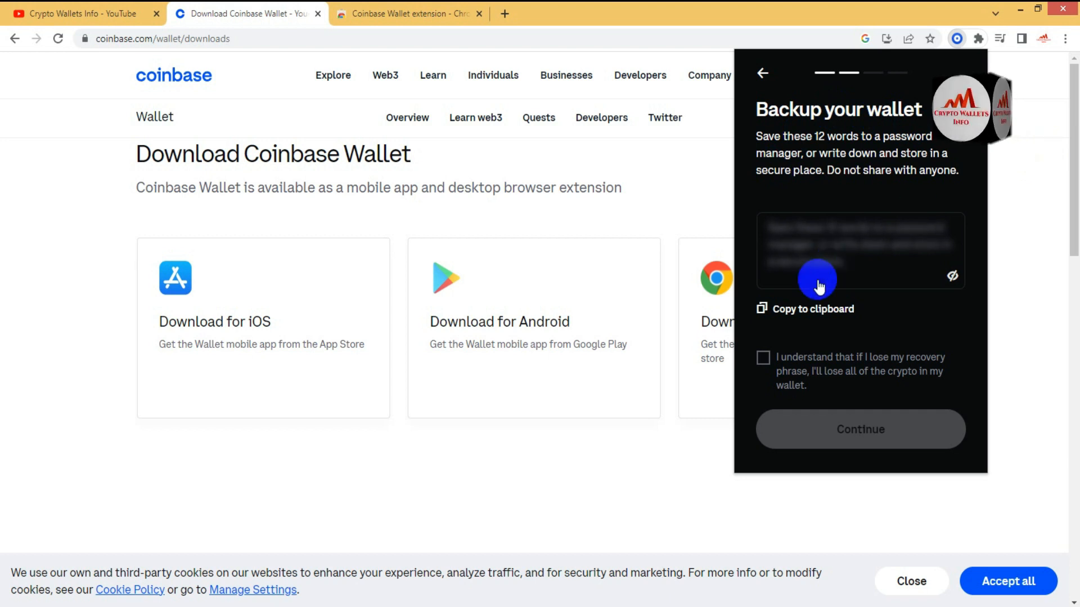
# Tick the 'I understand' risk checkbox and reveal the 12-word recovery phrase
pyautogui.click(762, 358)
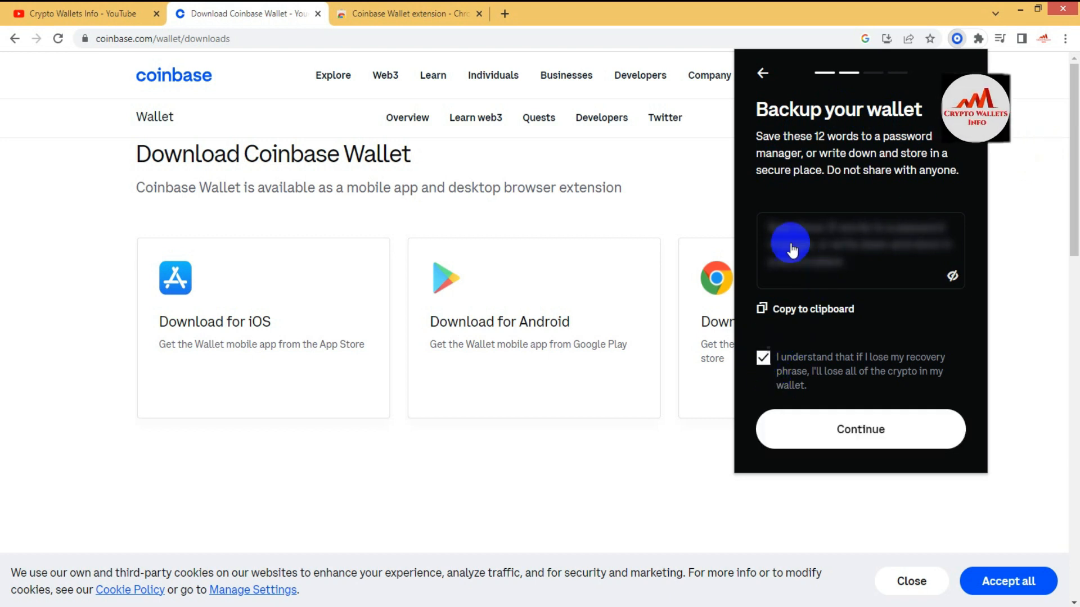
pyautogui.moveTo(802, 276)
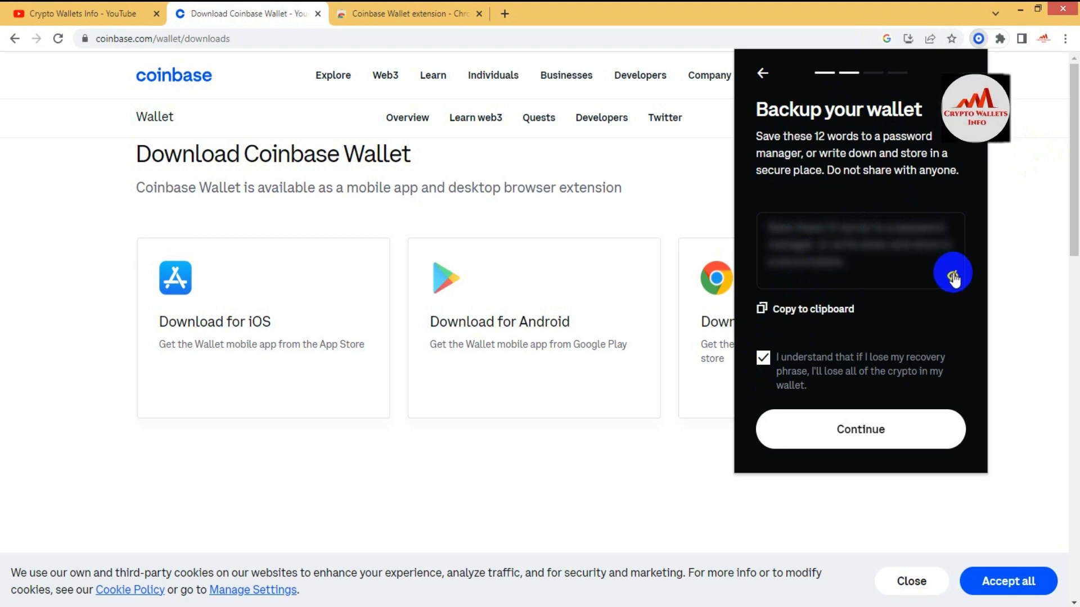
pyautogui.click(952, 273)
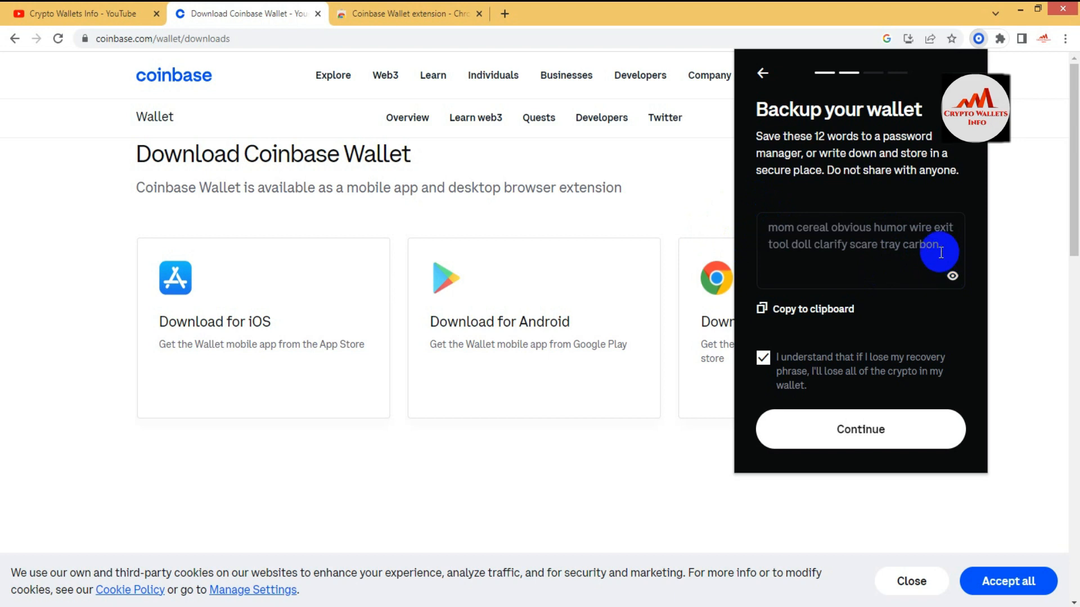
pyautogui.moveTo(895, 250)
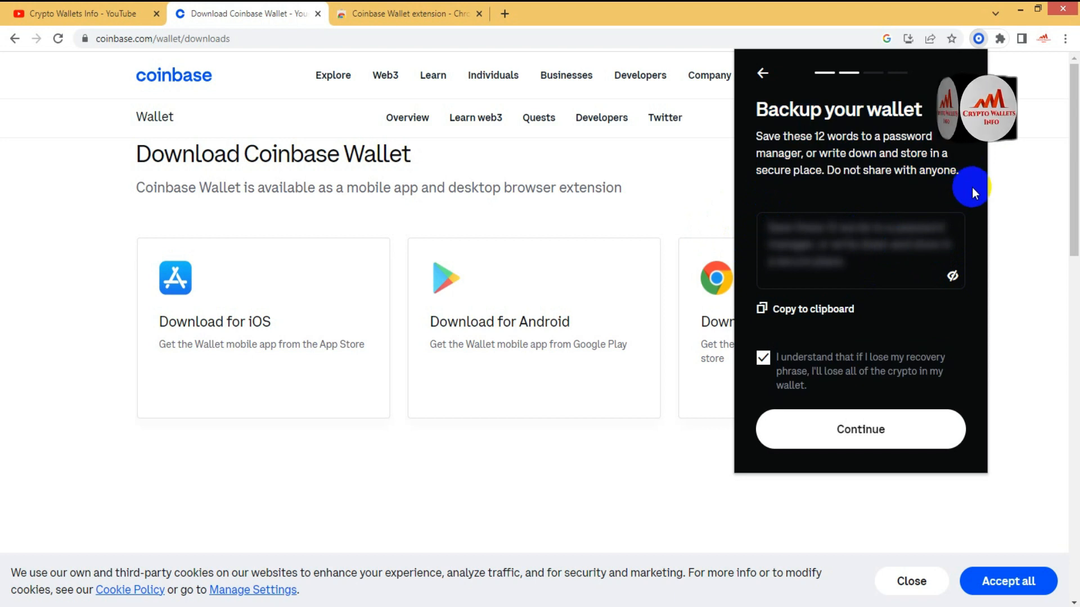
pyautogui.moveTo(667, 566)
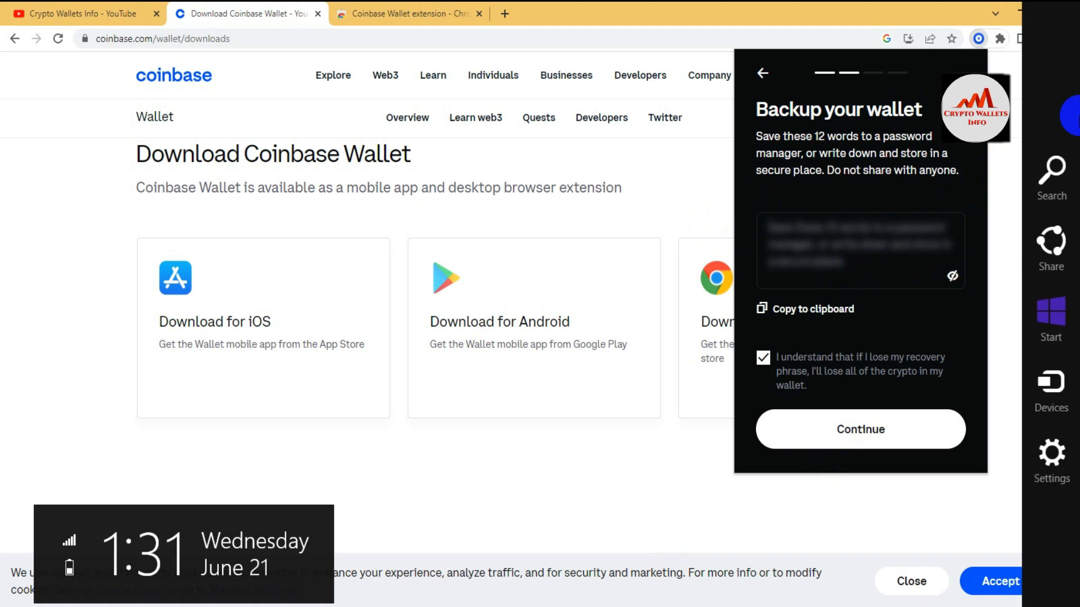
# Search Windows for Notepad and launch a blank Notepad window
pyautogui.click(1051, 178)
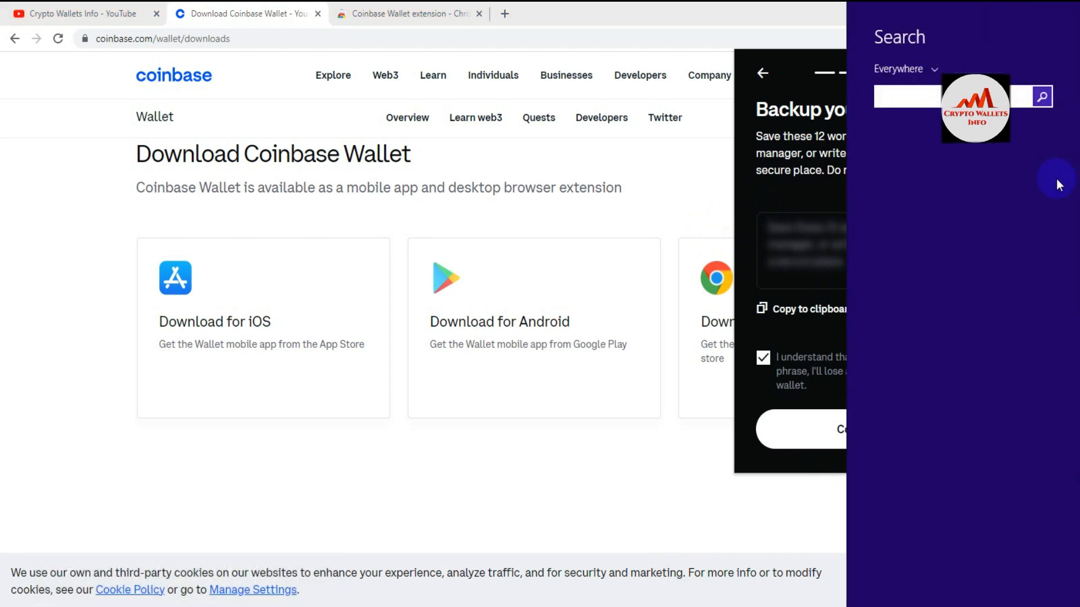
pyautogui.write('NOTEpad')
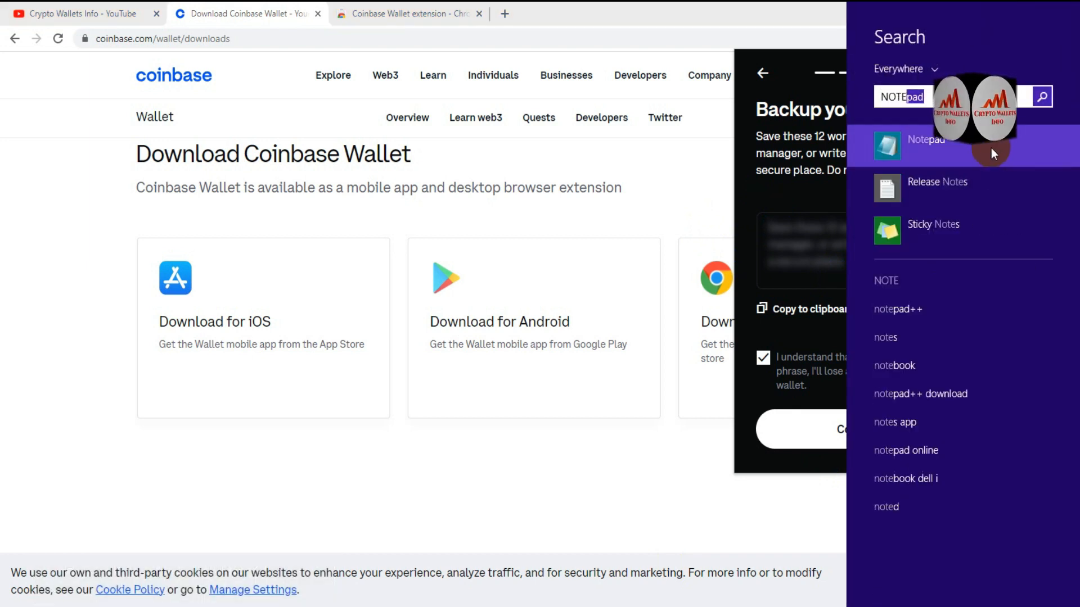
pyautogui.click(926, 145)
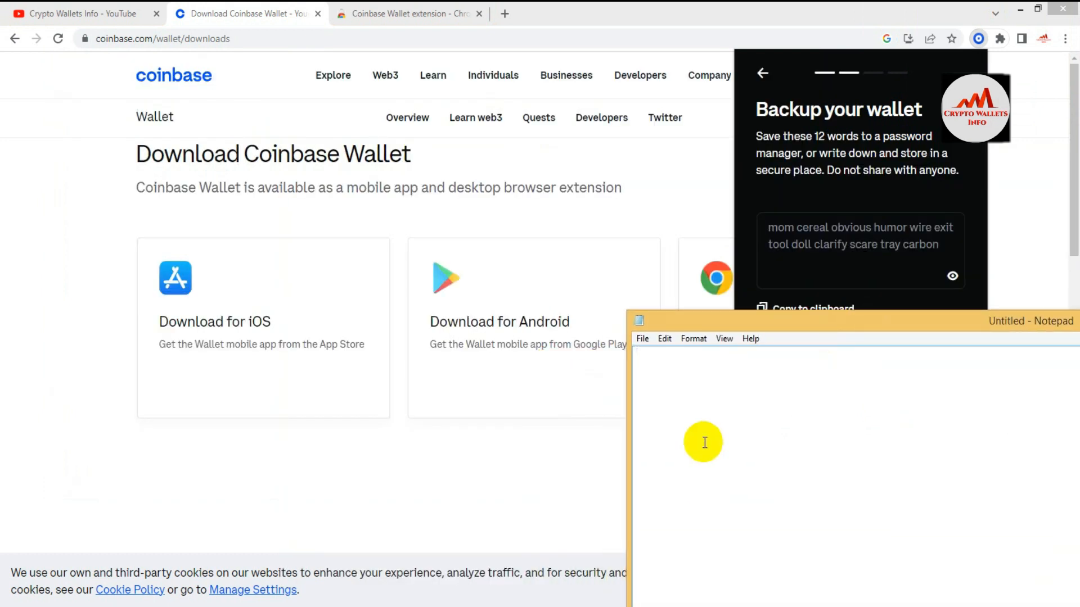
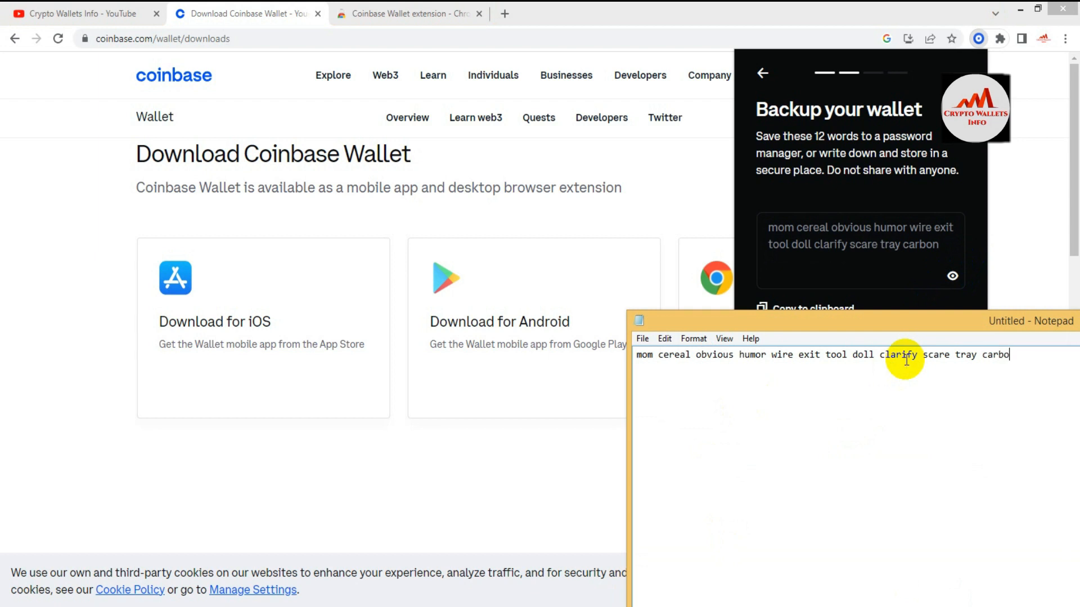
pyautogui.moveTo(1012, 335)
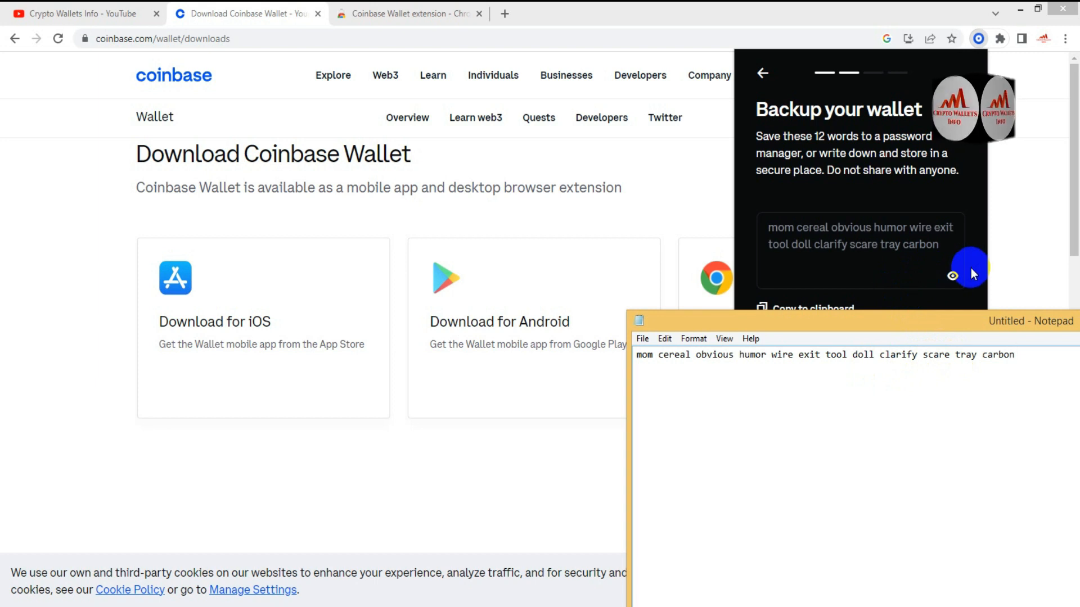
# Confirm the phrase-loss acknowledgement, continue to verification, and finish the phrase in Notepad
pyautogui.click(762, 358)
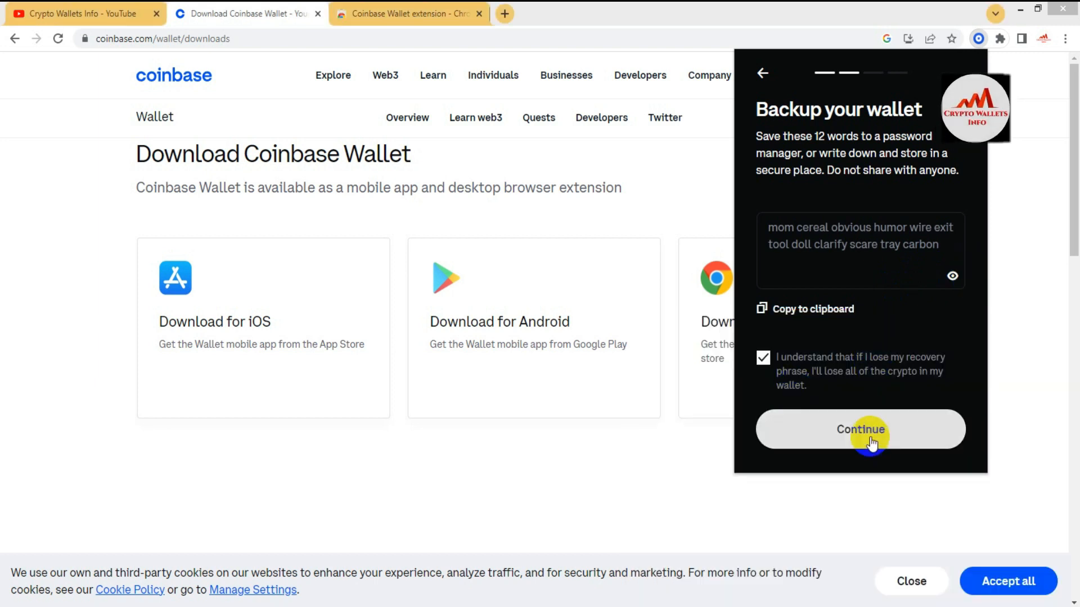
pyautogui.click(860, 429)
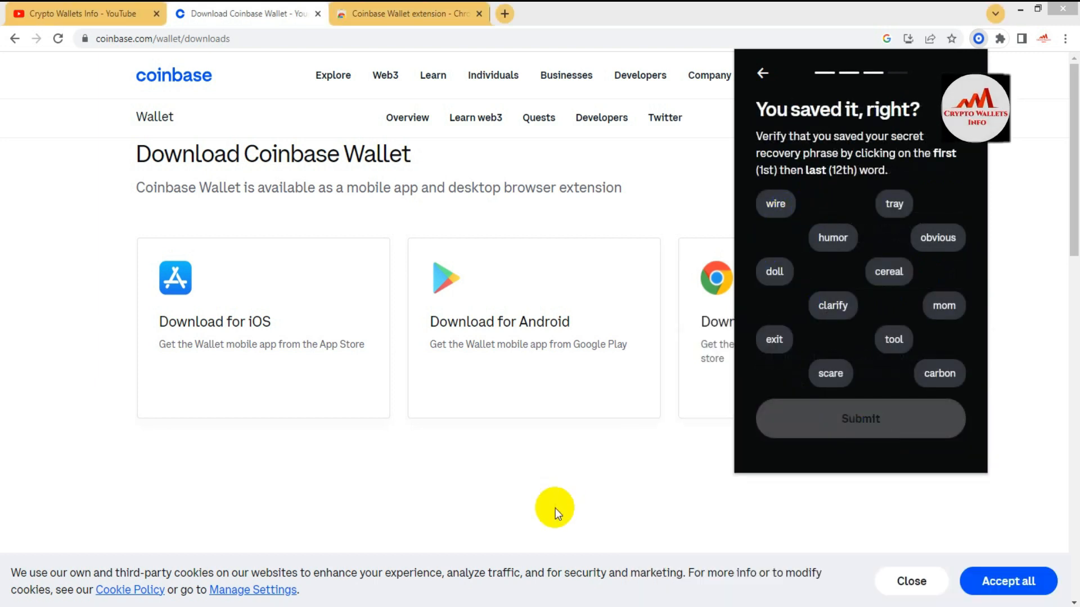
pyautogui.moveTo(337, 586)
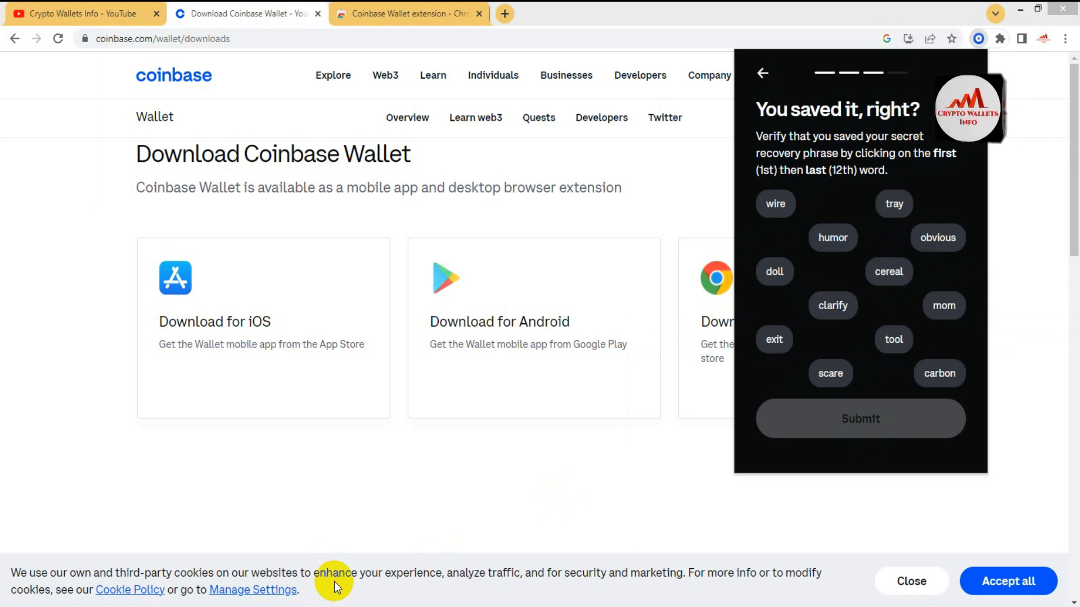
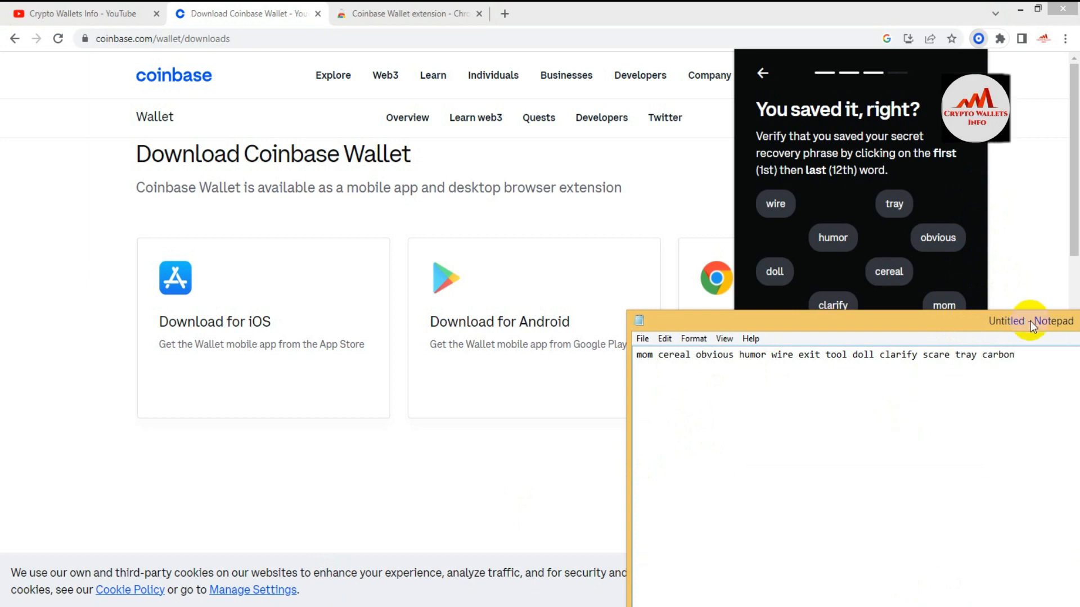
# Move Notepad aside, pick mom as first word and carbon as last, and submit
pyautogui.moveTo(1006, 321); pyautogui.dragTo(903, 452)
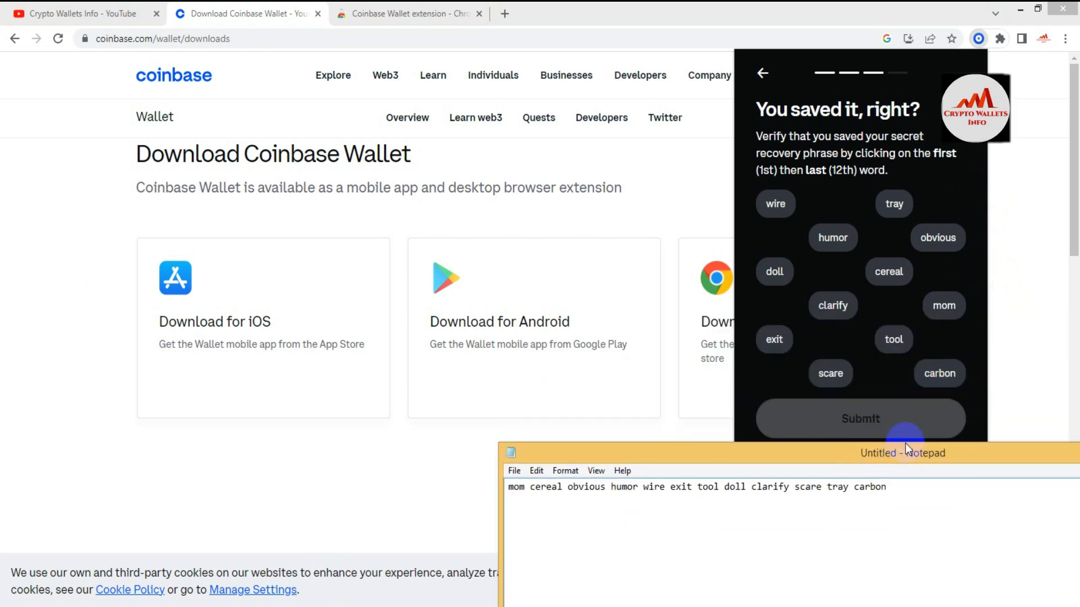
pyautogui.click(943, 306)
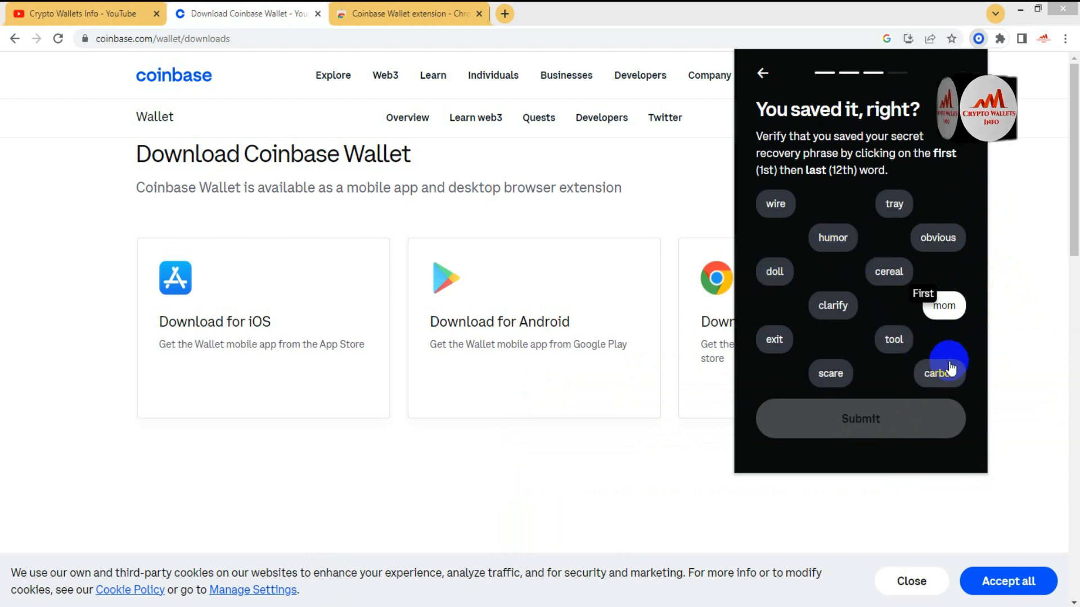
pyautogui.click(940, 374)
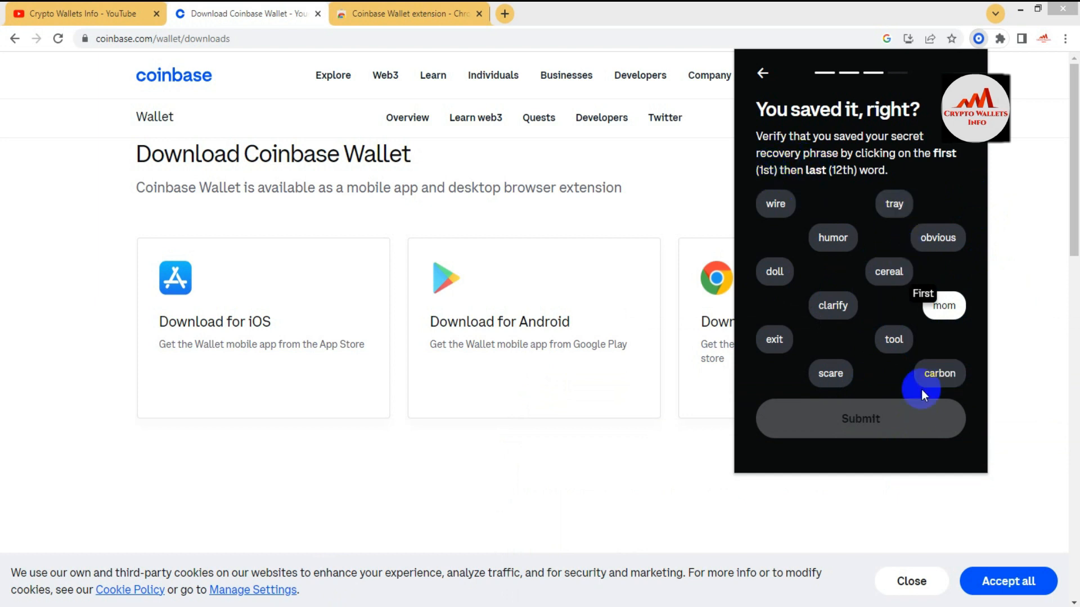
pyautogui.click(938, 373)
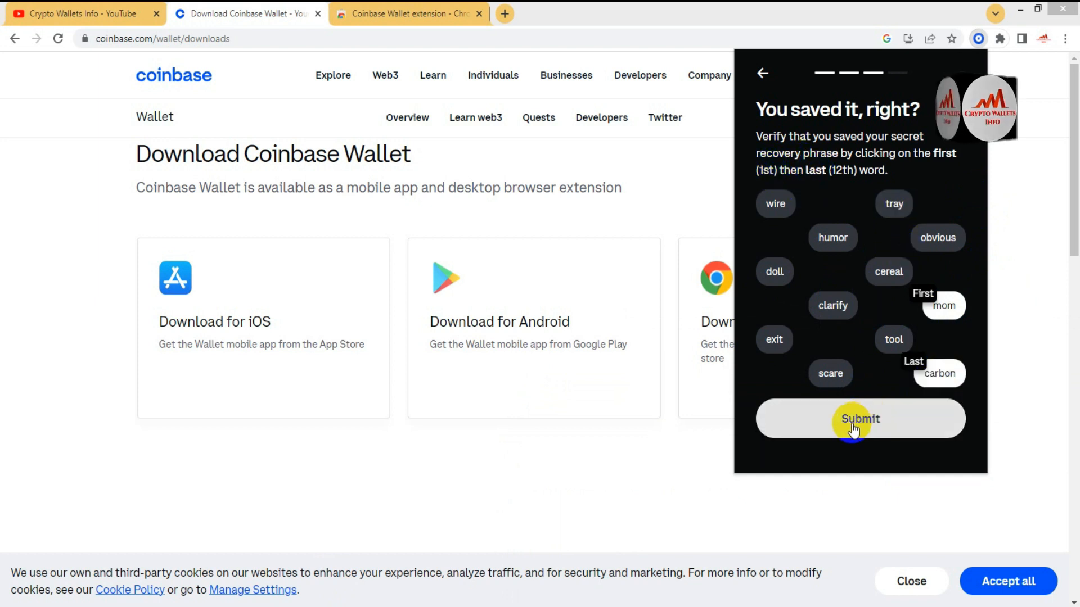
pyautogui.click(858, 418)
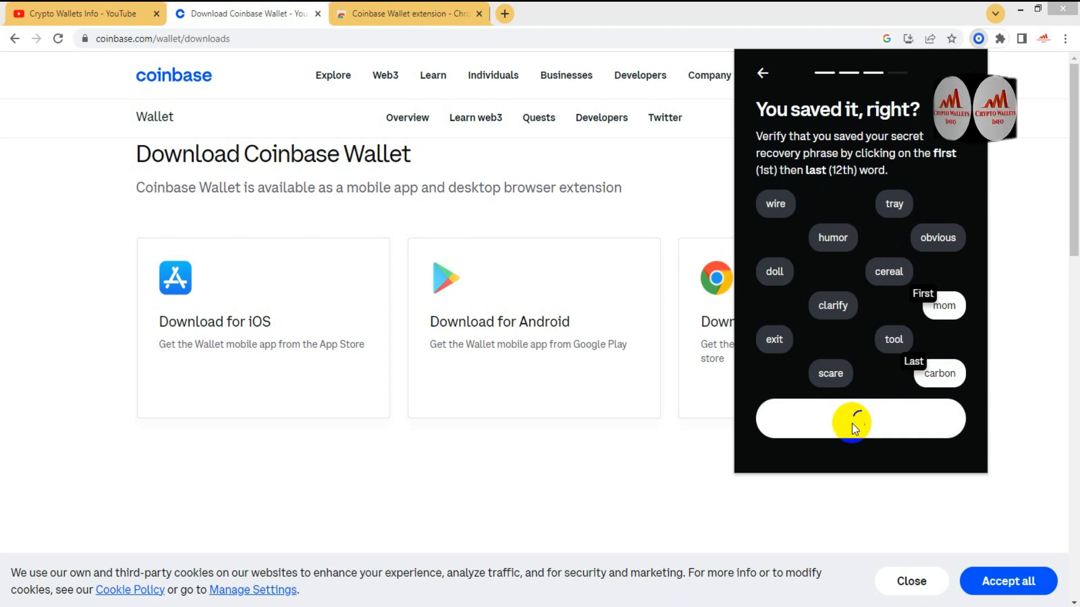
pyautogui.click(859, 419)
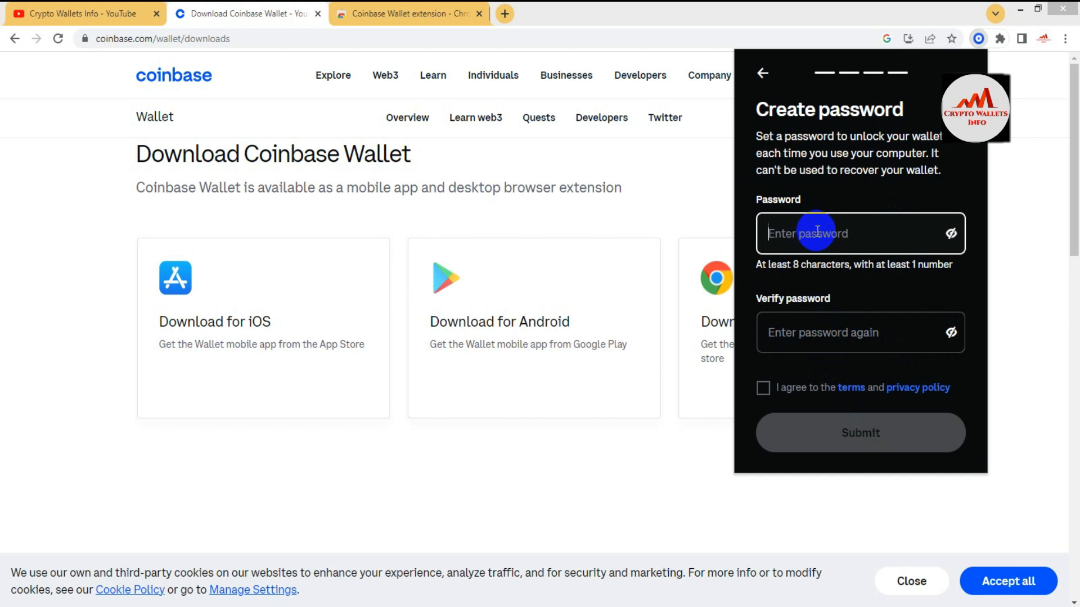
# Enter the matching wallet password twice, agree to the terms and privacy policy, and submit
pyautogui.write('password')
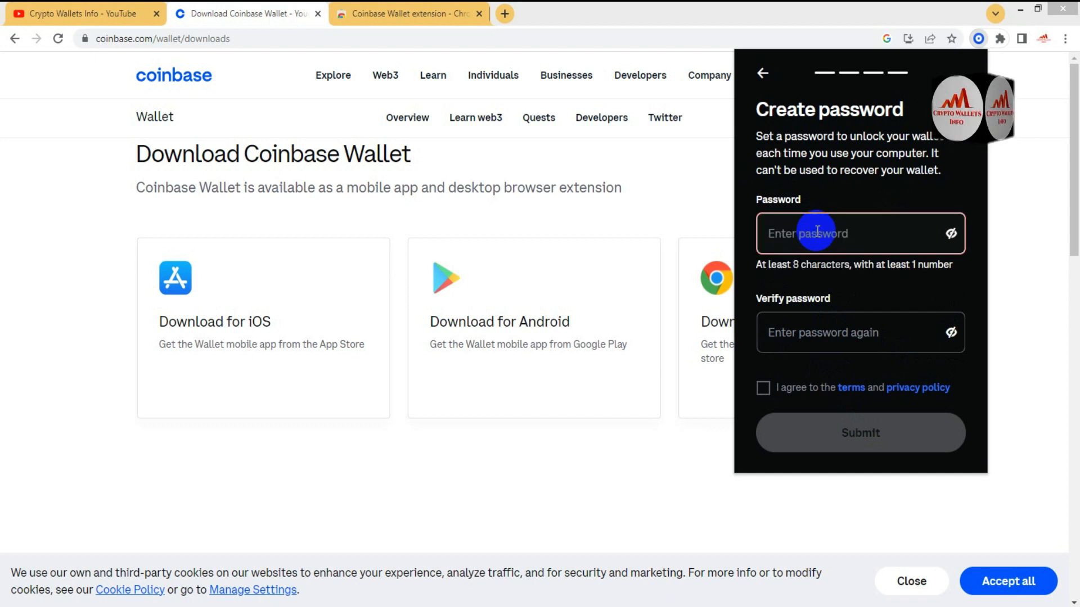
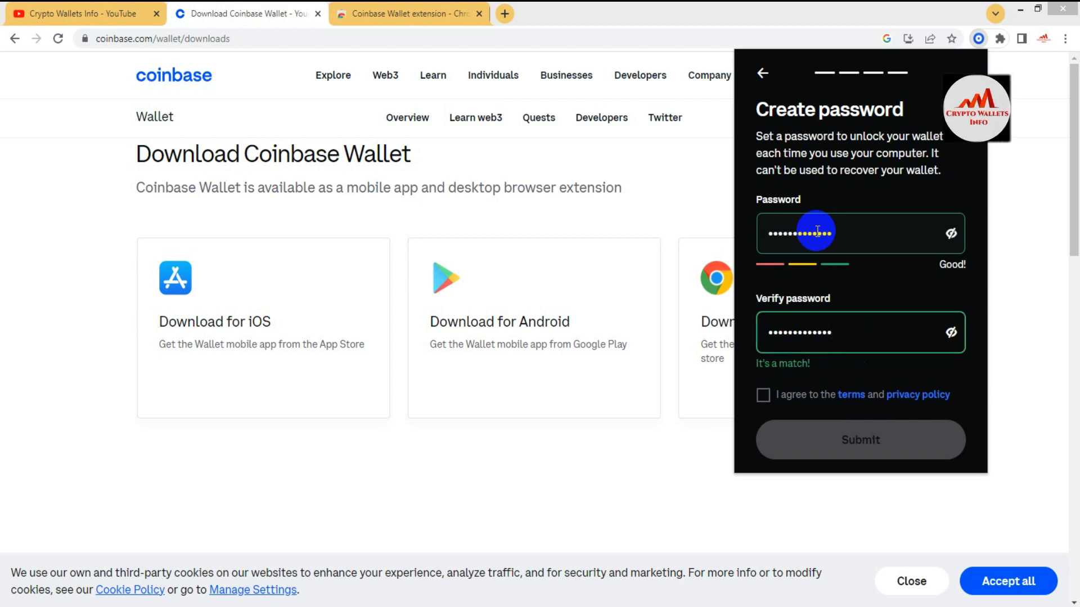
pyautogui.click(763, 395)
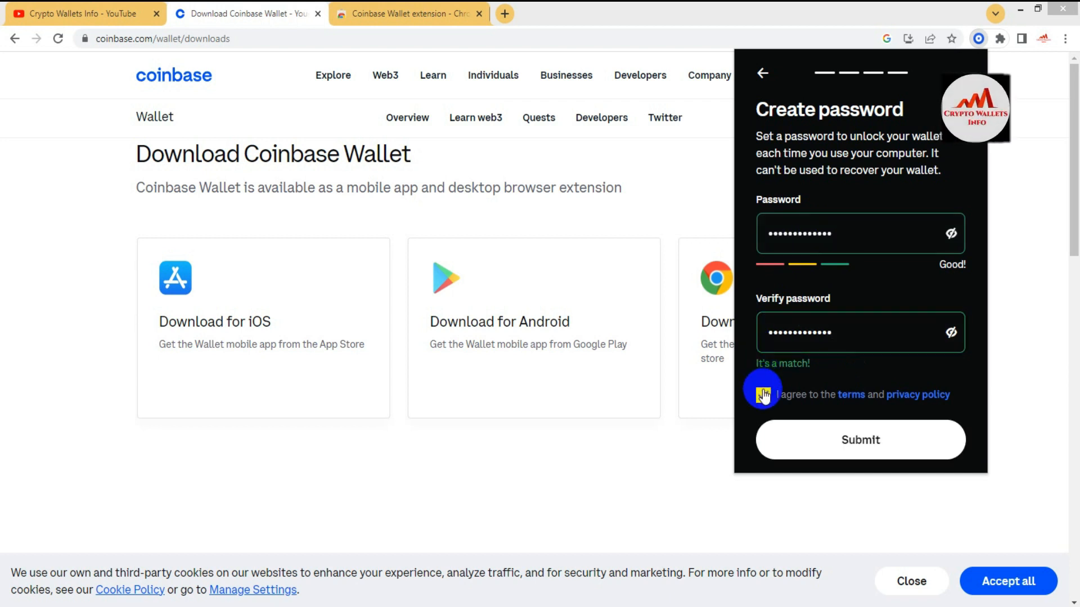
pyautogui.click(860, 440)
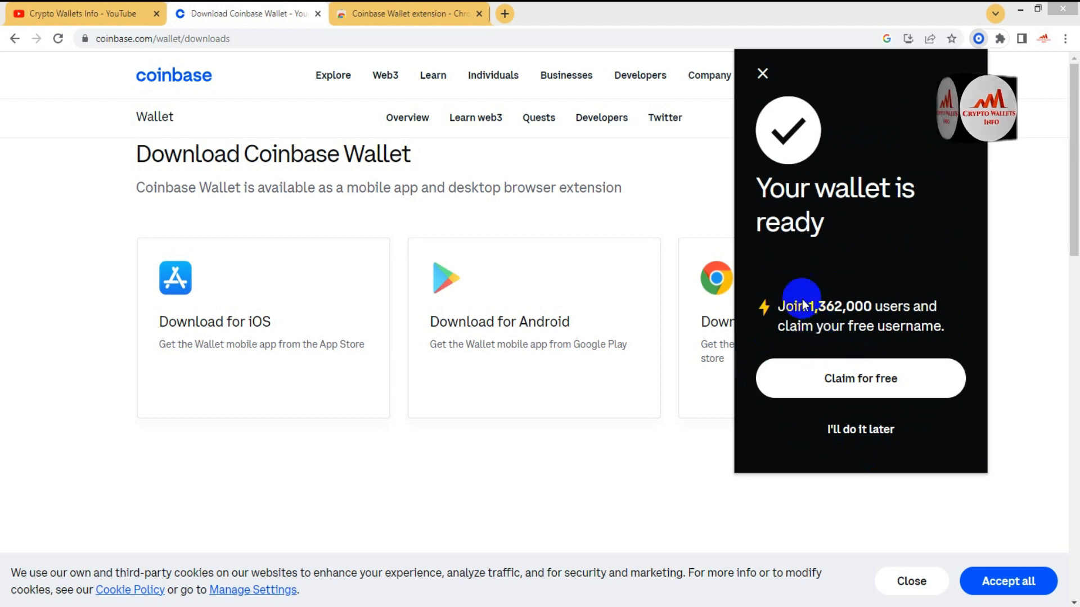
pyautogui.moveTo(830, 342)
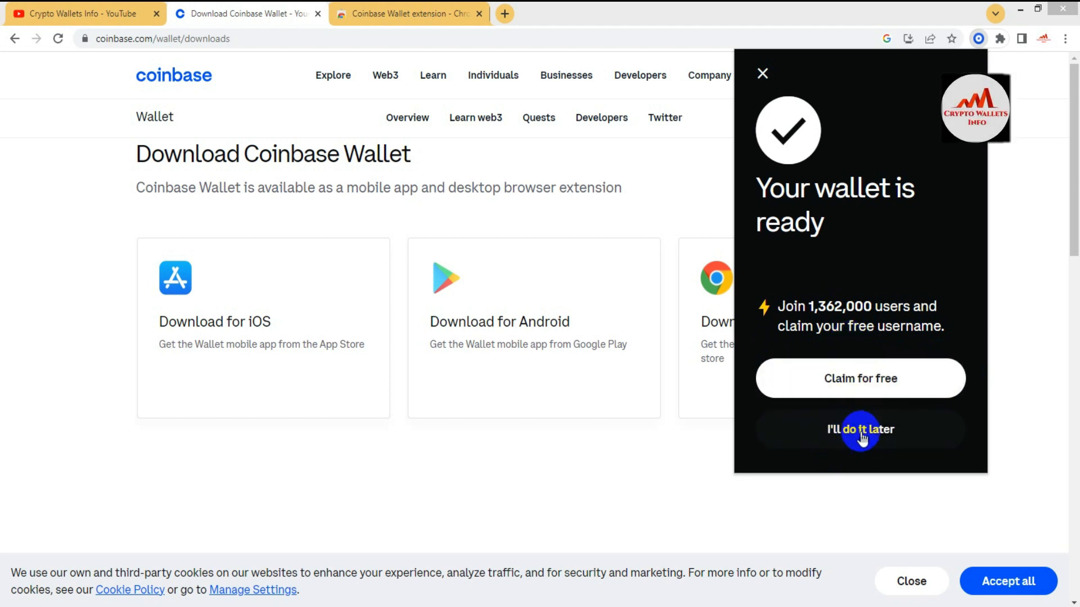
# Choose 'I'll do it later' to skip the free username offer
pyautogui.click(860, 429)
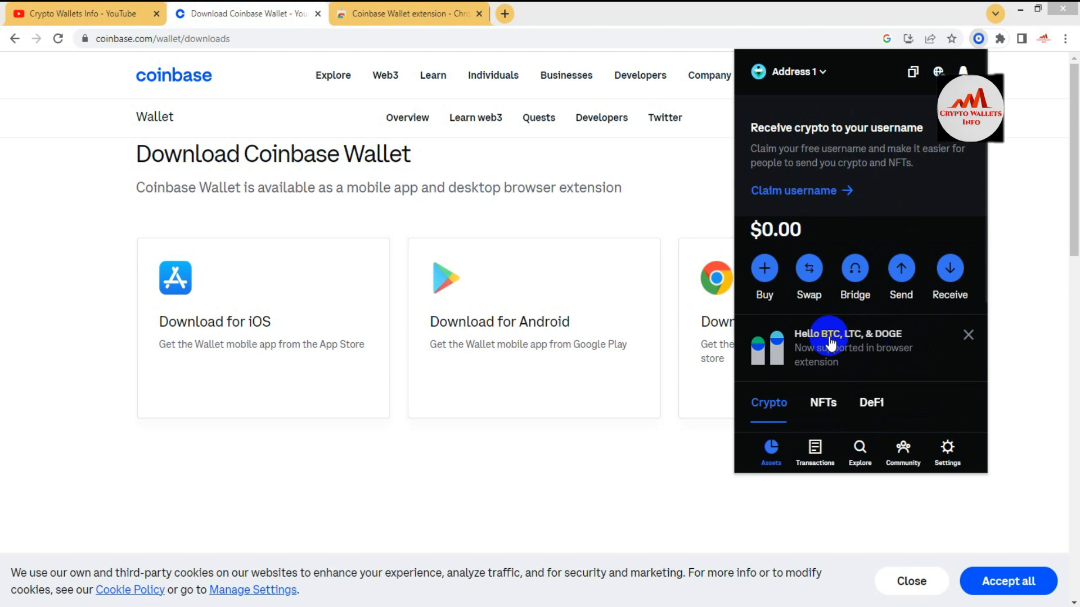
pyautogui.moveTo(787, 250)
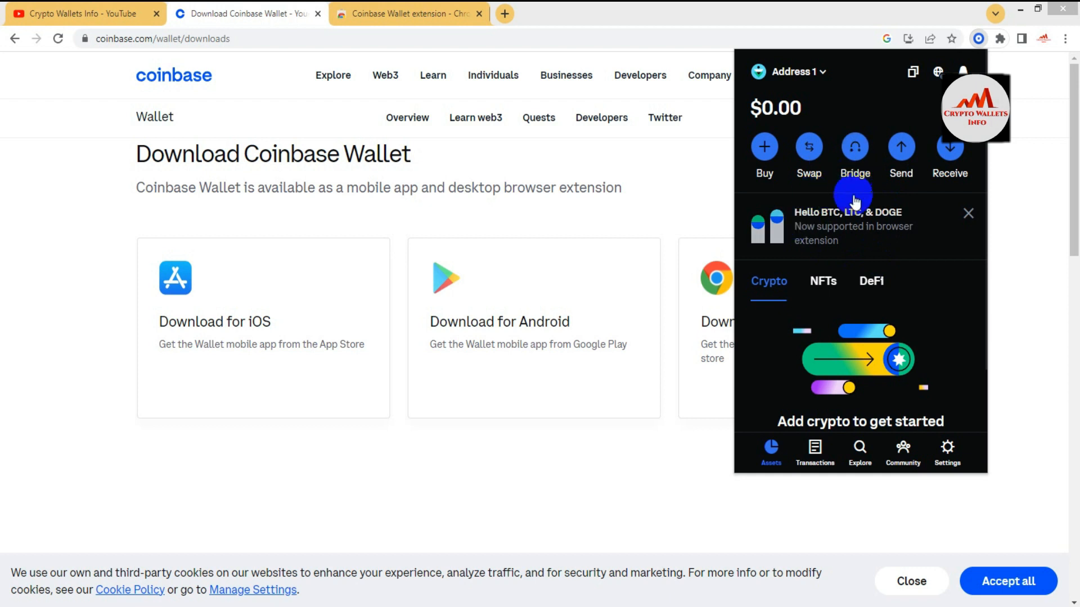
pyautogui.moveTo(862, 249)
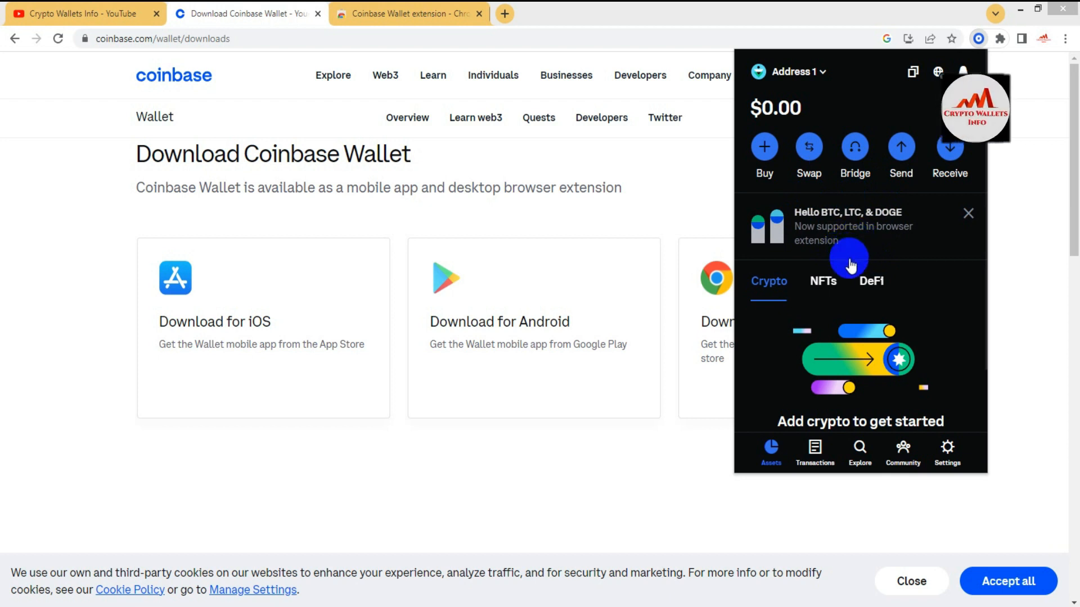
pyautogui.moveTo(885, 131)
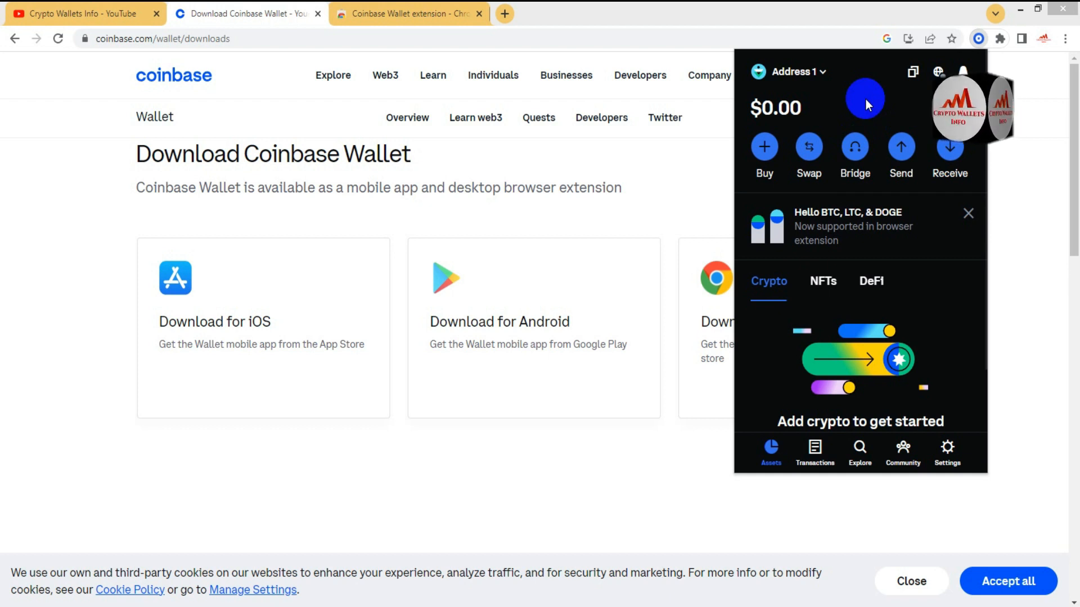
# Close the Coinbase Wallet popup after viewing the $0.00 Assets dashboard
pyautogui.click(502, 472)
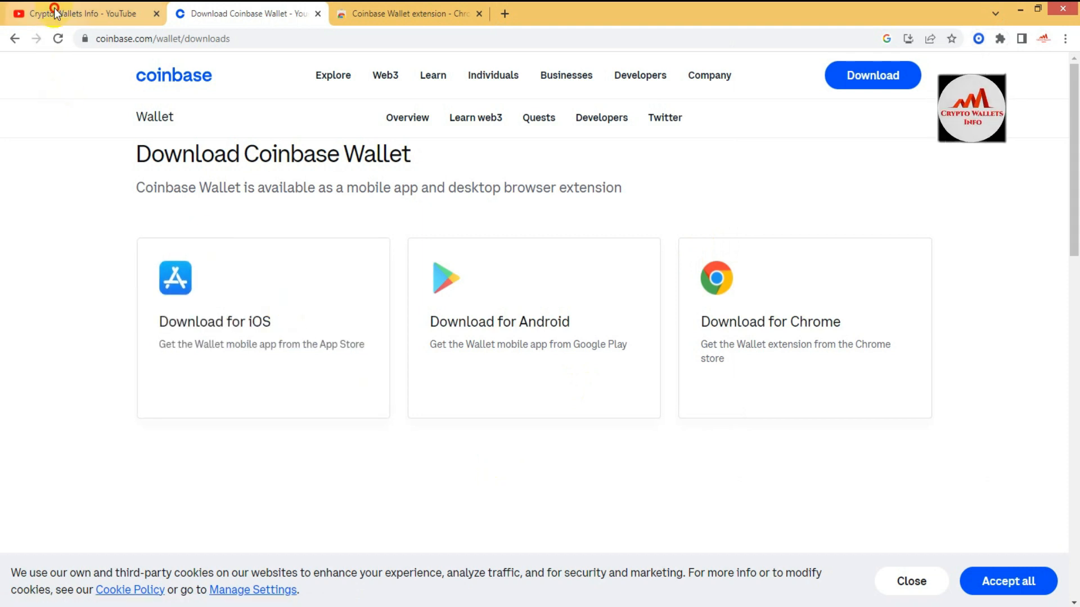
# Switch to the 'Crypto Wallets Info - YouTube' browser tab showing the Videos list
pyautogui.click(76, 13)
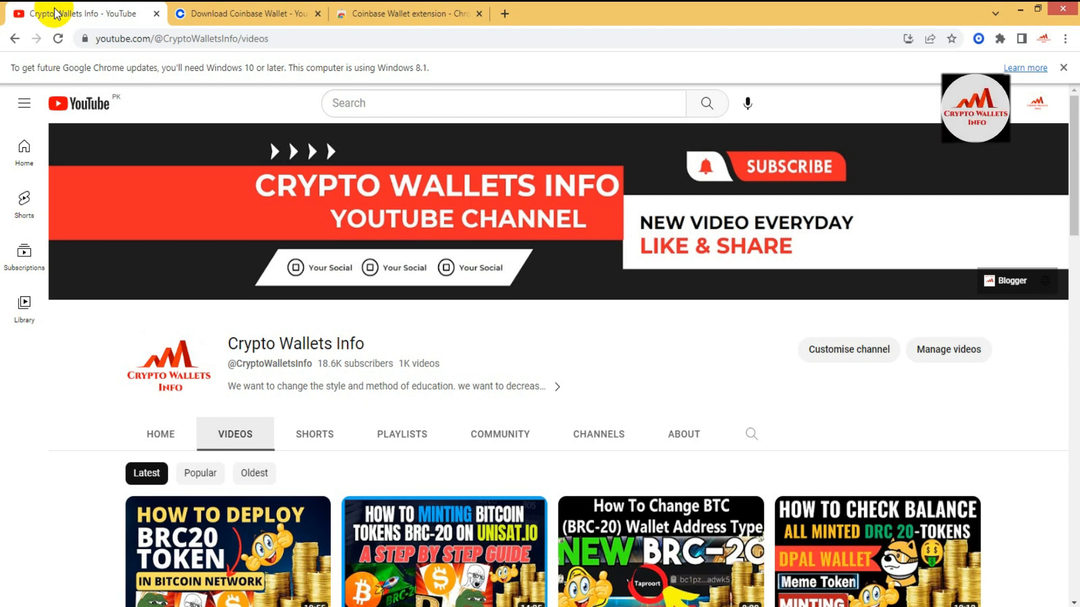
pyautogui.moveTo(726, 426)
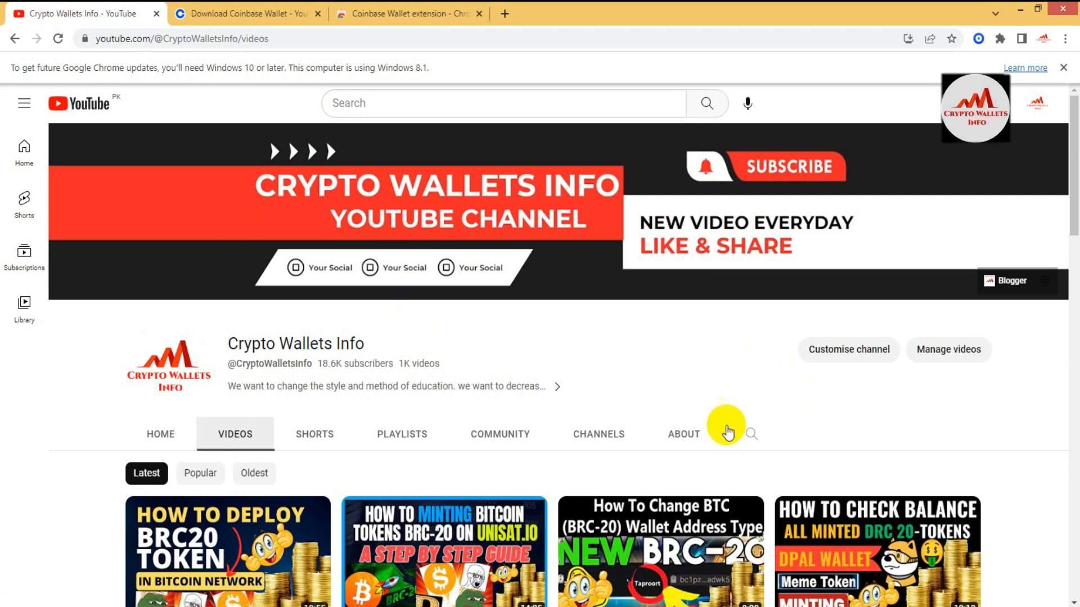